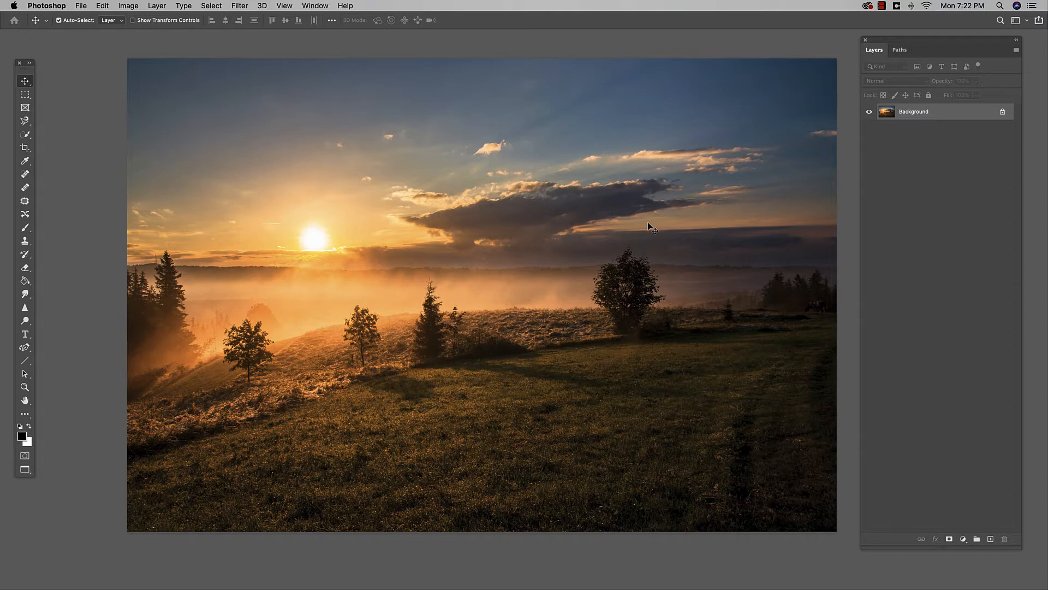
pyautogui.moveTo(341, 251)
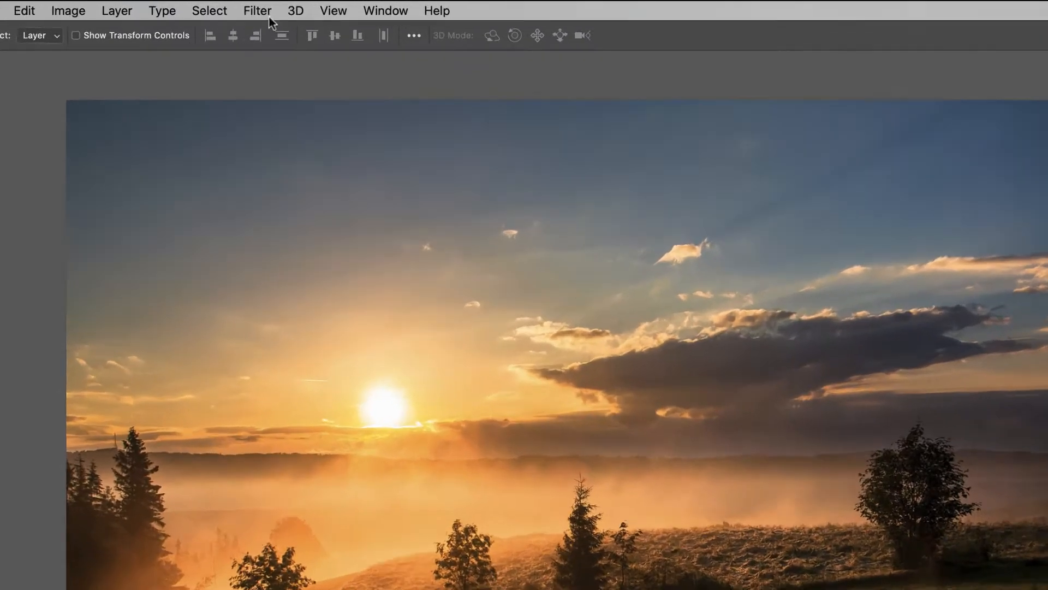
# Open the Lens Flare dialog from the Filter > Render menu
pyautogui.click(257, 11)
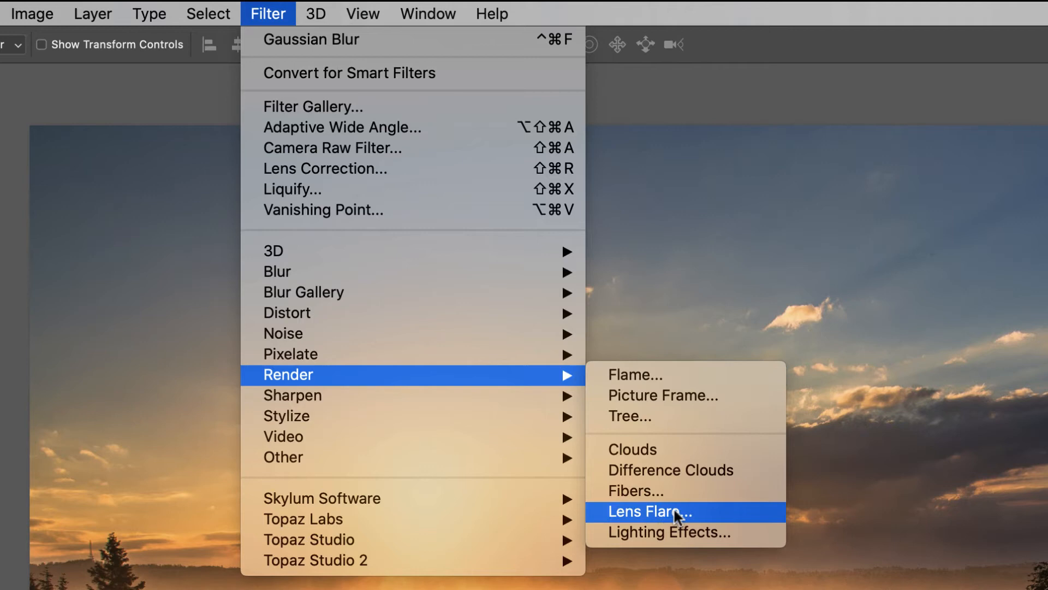
pyautogui.click(656, 511)
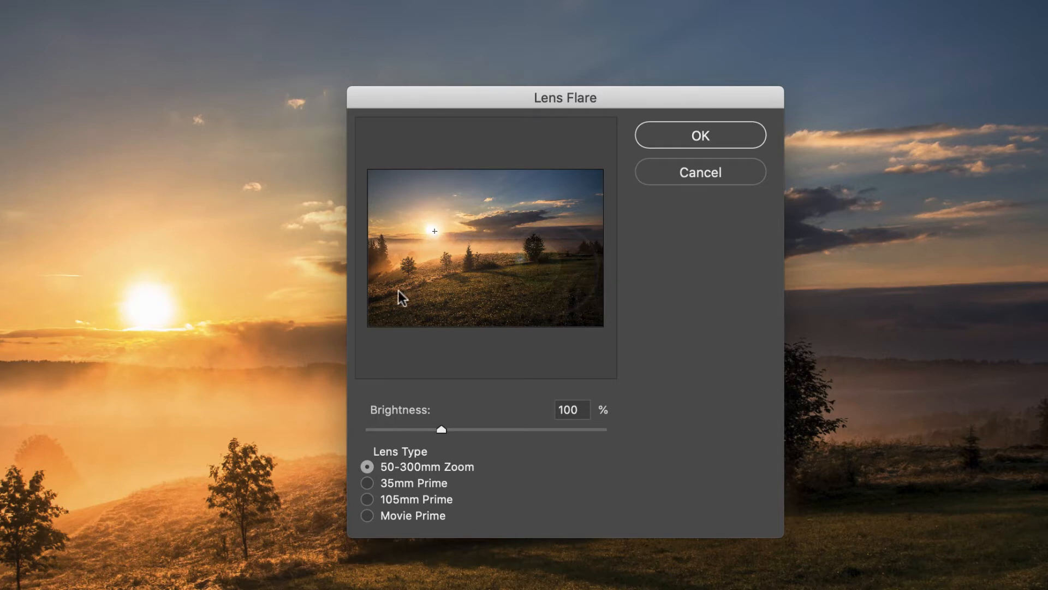
pyautogui.moveTo(423, 259)
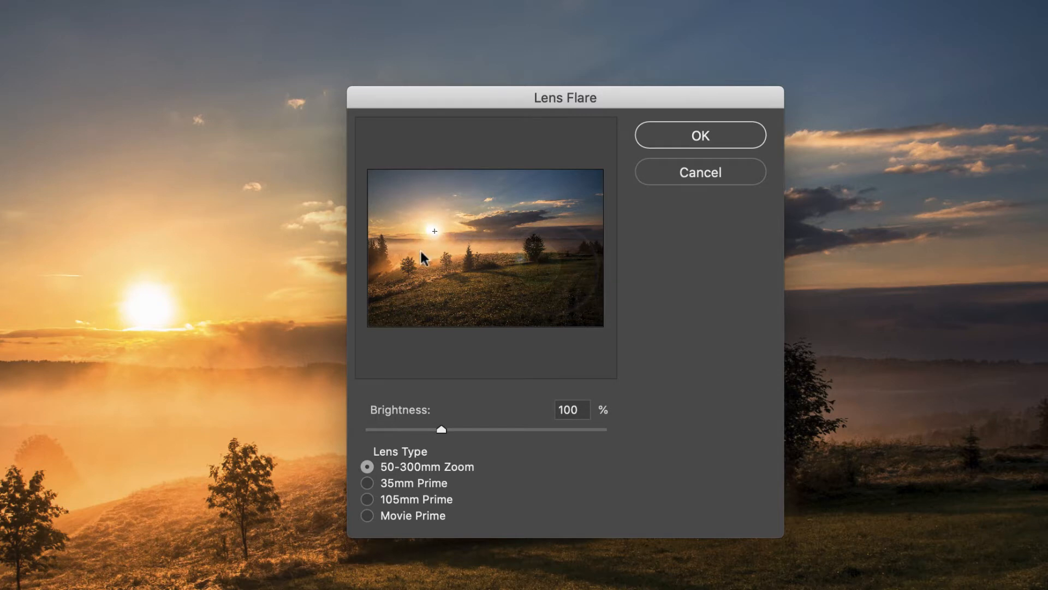
pyautogui.moveTo(455, 441)
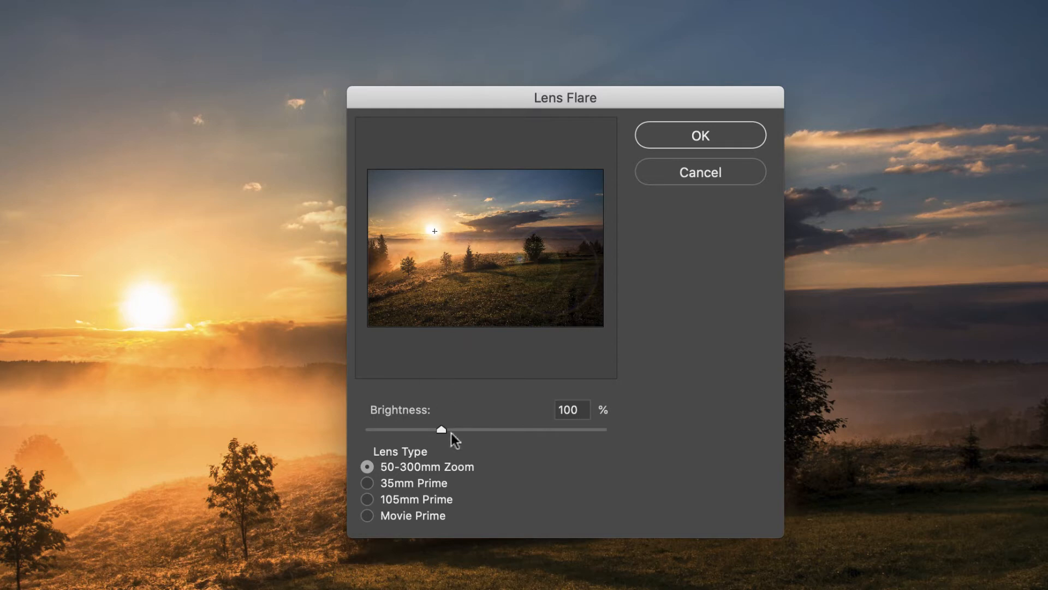
pyautogui.moveTo(440, 429); pyautogui.dragTo(528, 429)
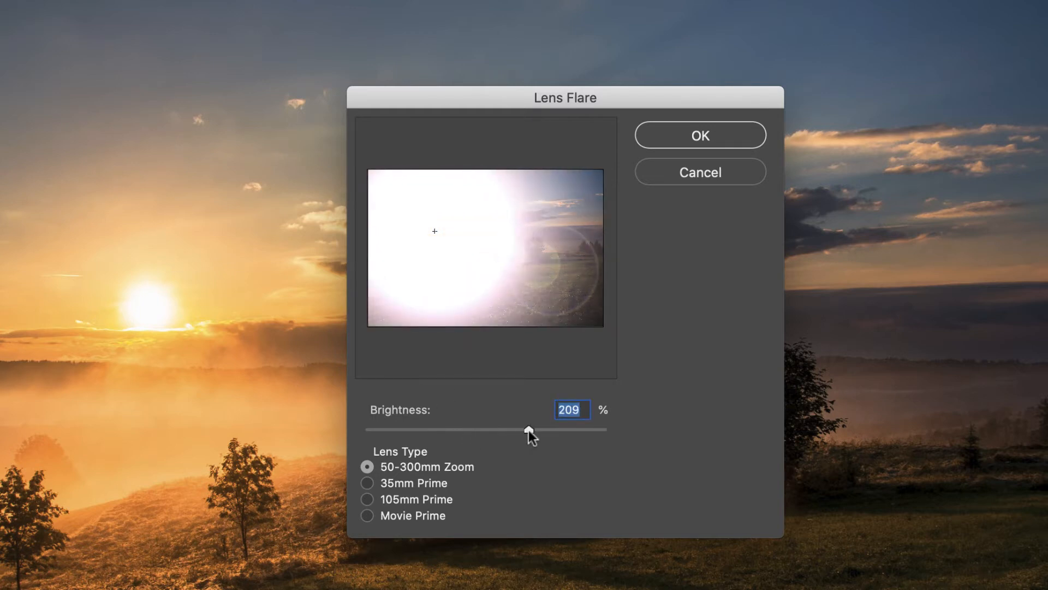
pyautogui.moveTo(528, 430); pyautogui.dragTo(410, 429)
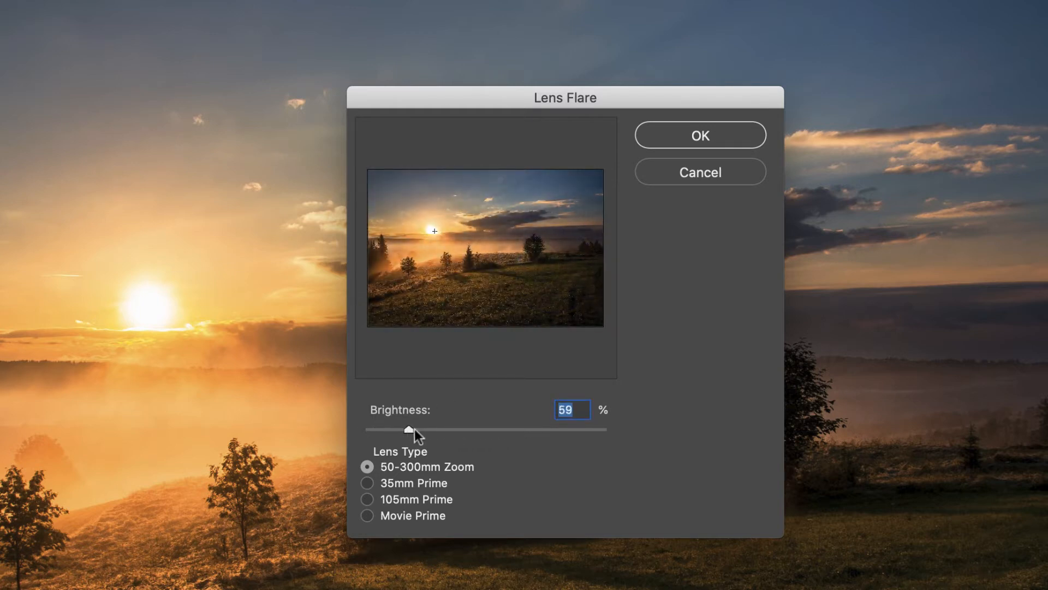
pyautogui.moveTo(409, 429); pyautogui.dragTo(447, 429)
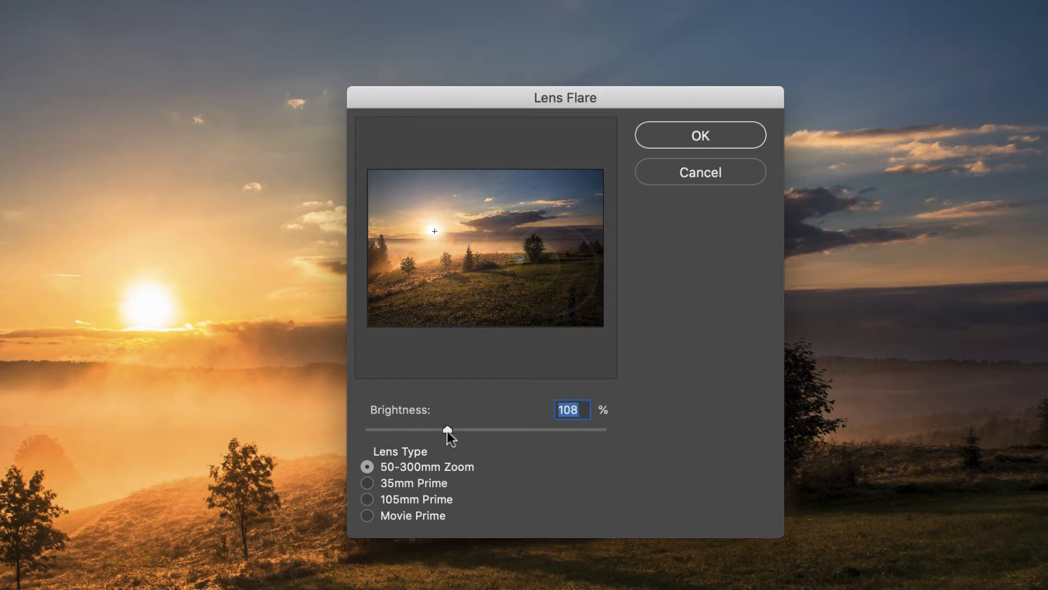
pyautogui.moveTo(448, 430); pyautogui.dragTo(441, 430)
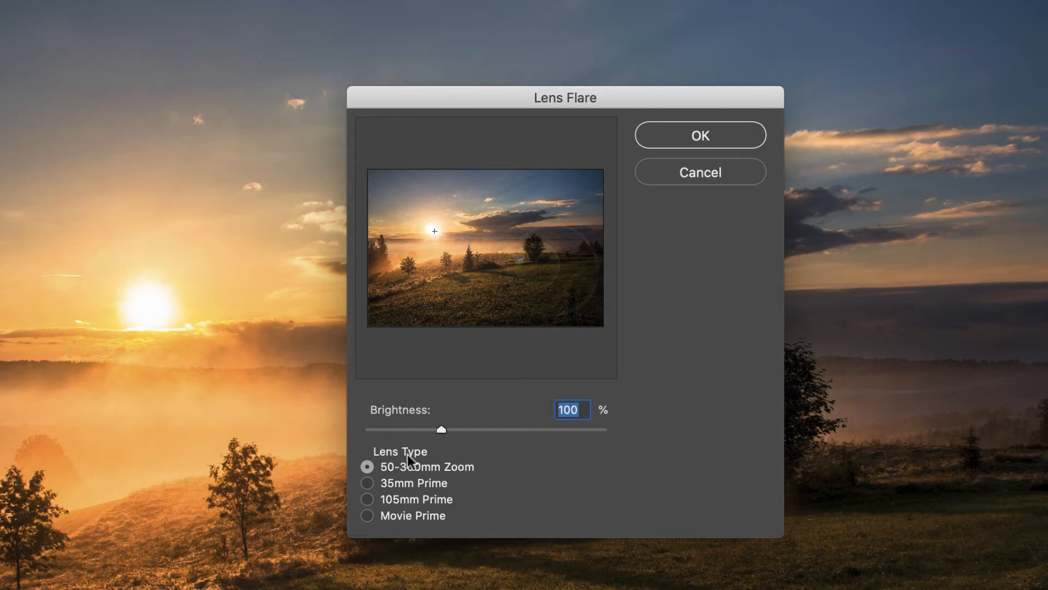
pyautogui.moveTo(414, 463)
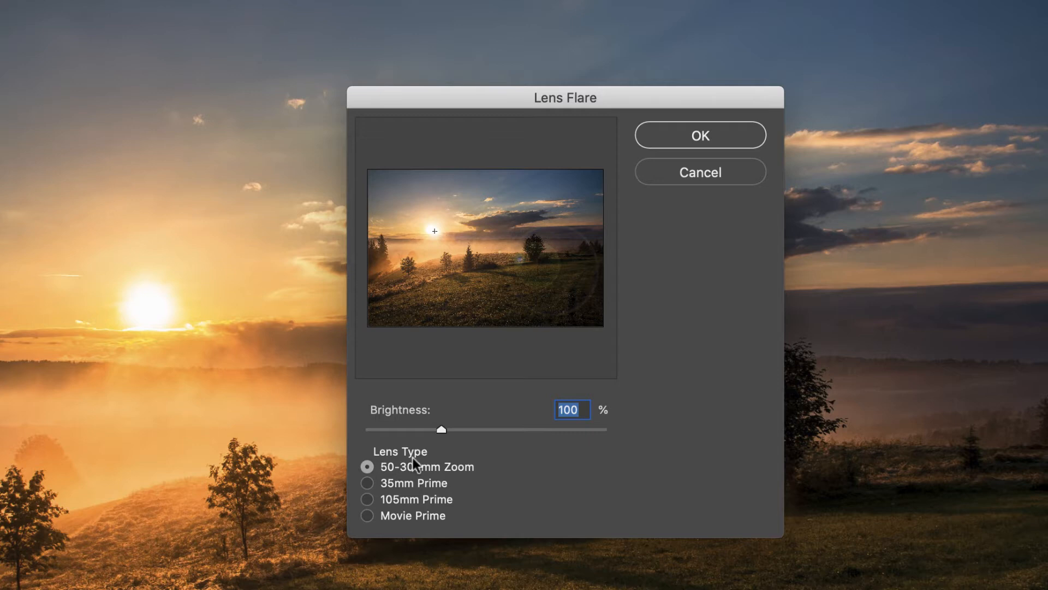
pyautogui.moveTo(438, 474)
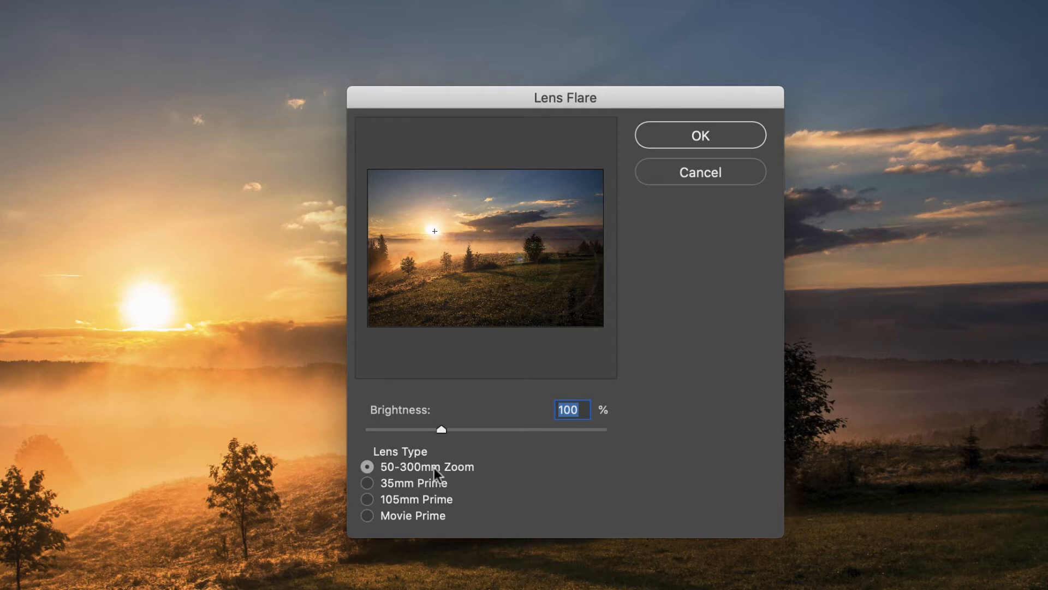
pyautogui.moveTo(369, 490)
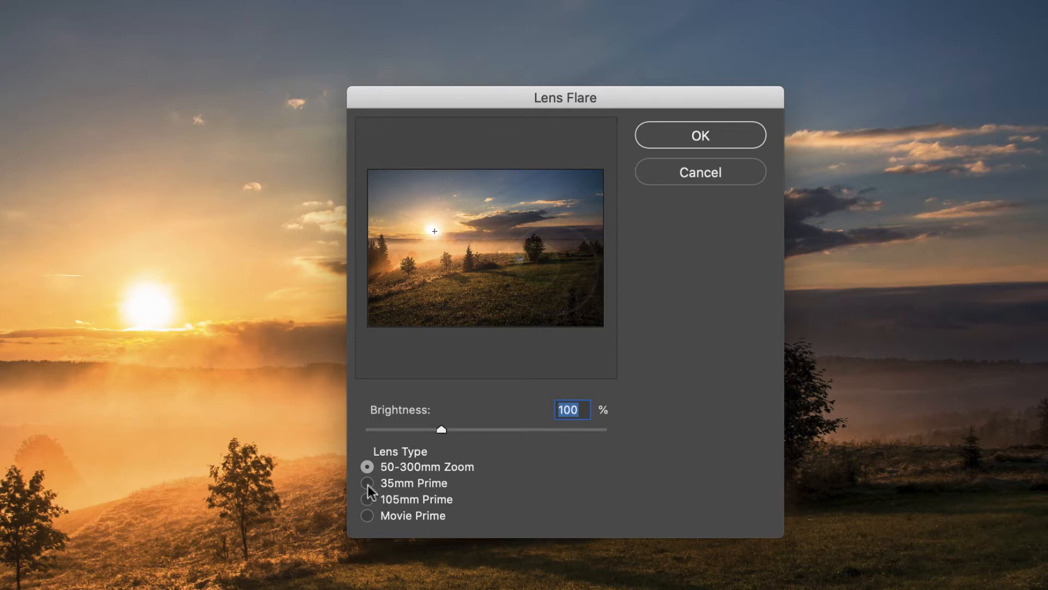
pyautogui.click(367, 483)
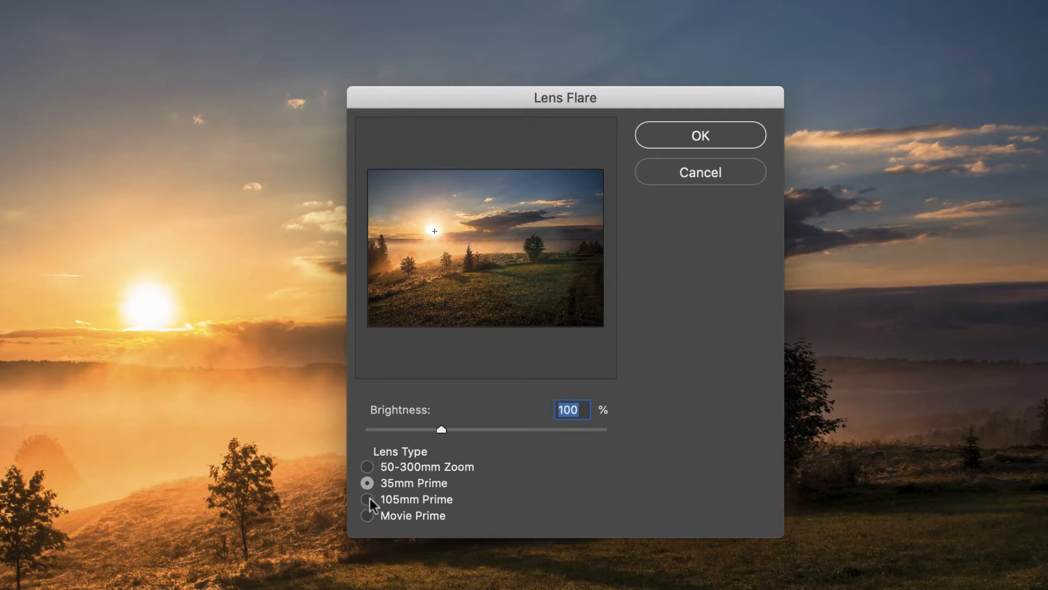
pyautogui.click(368, 498)
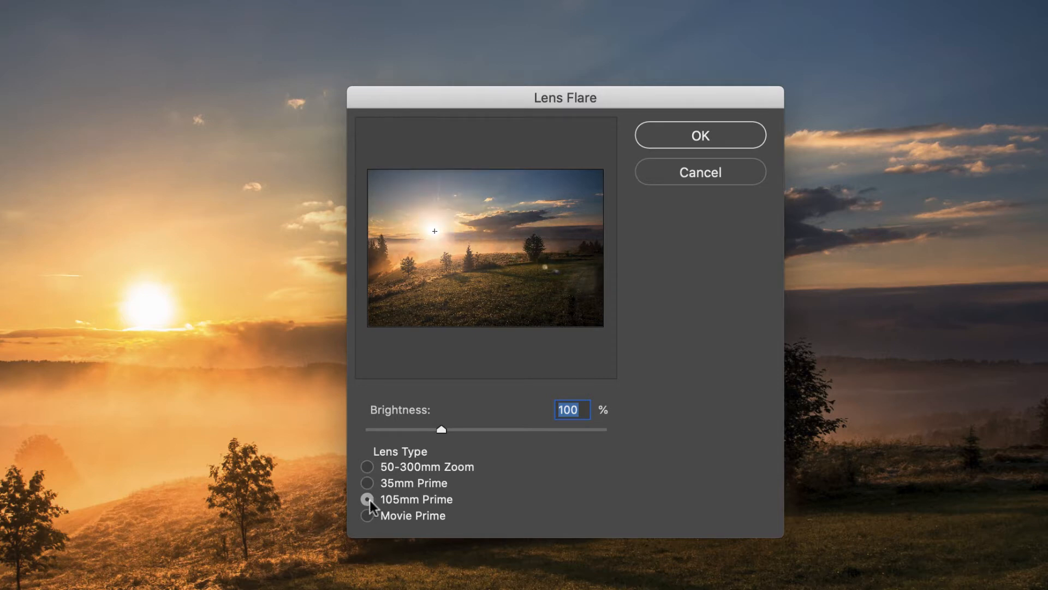
pyautogui.click(367, 515)
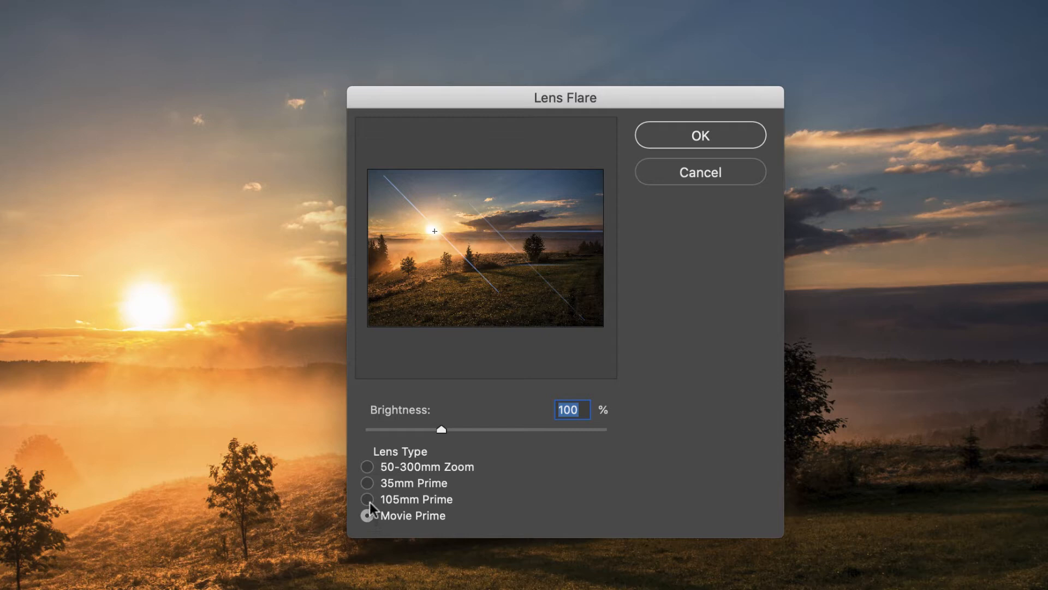
pyautogui.click(367, 499)
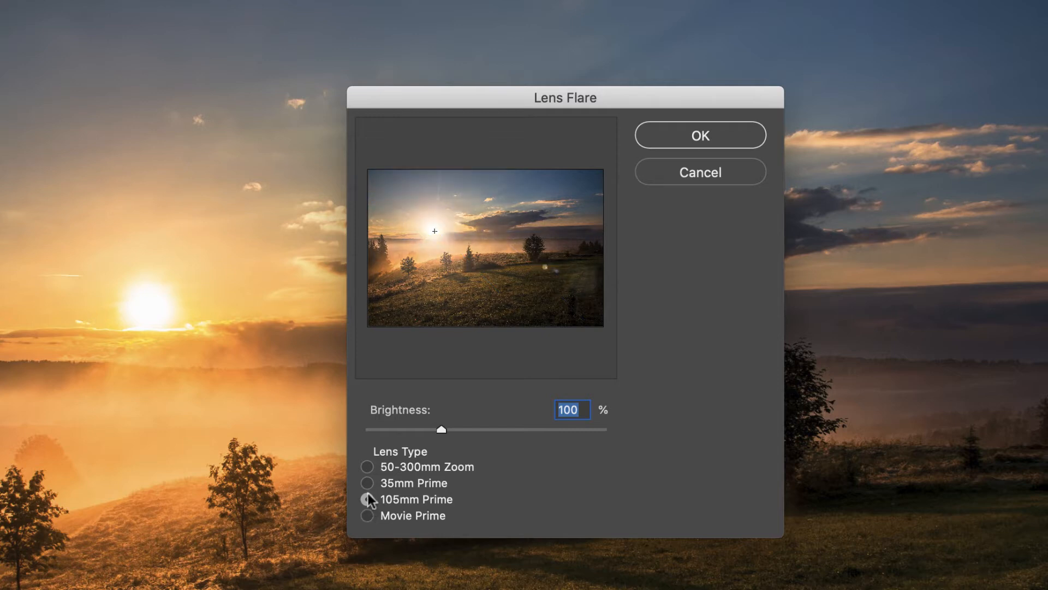
pyautogui.click(367, 467)
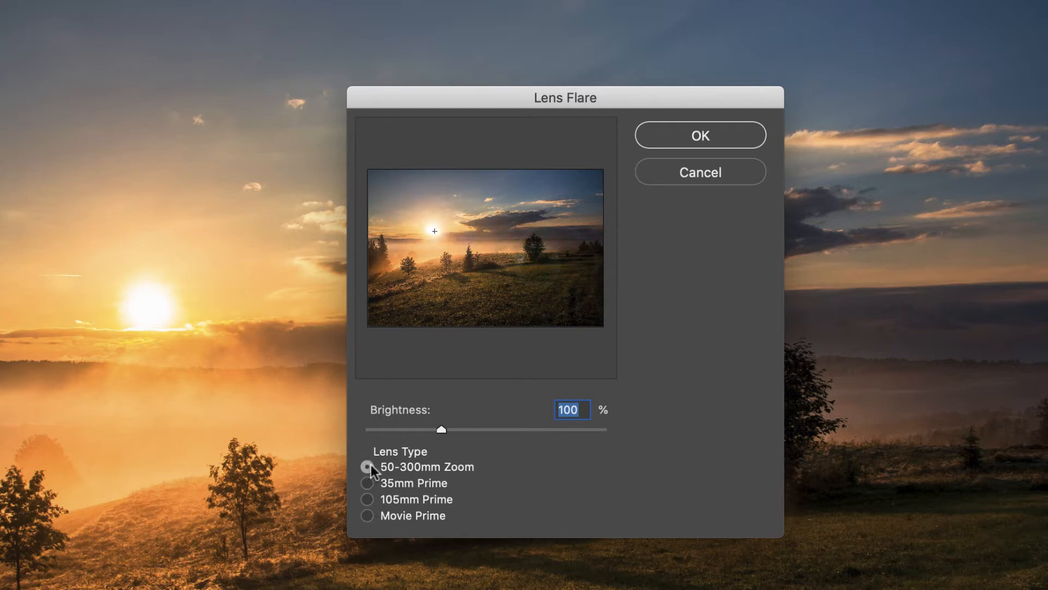
pyautogui.click(366, 484)
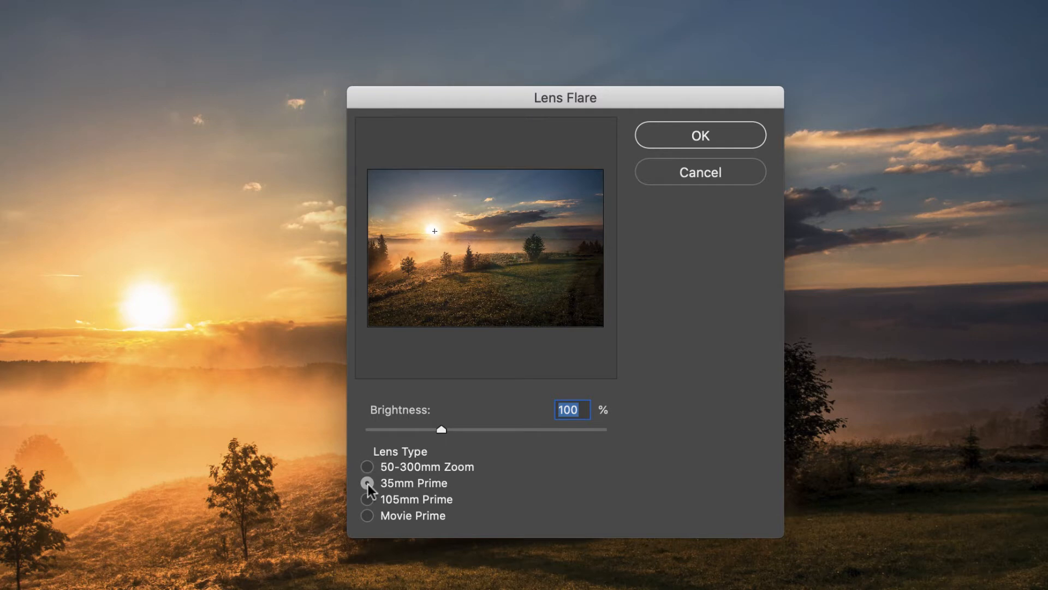
pyautogui.moveTo(378, 467)
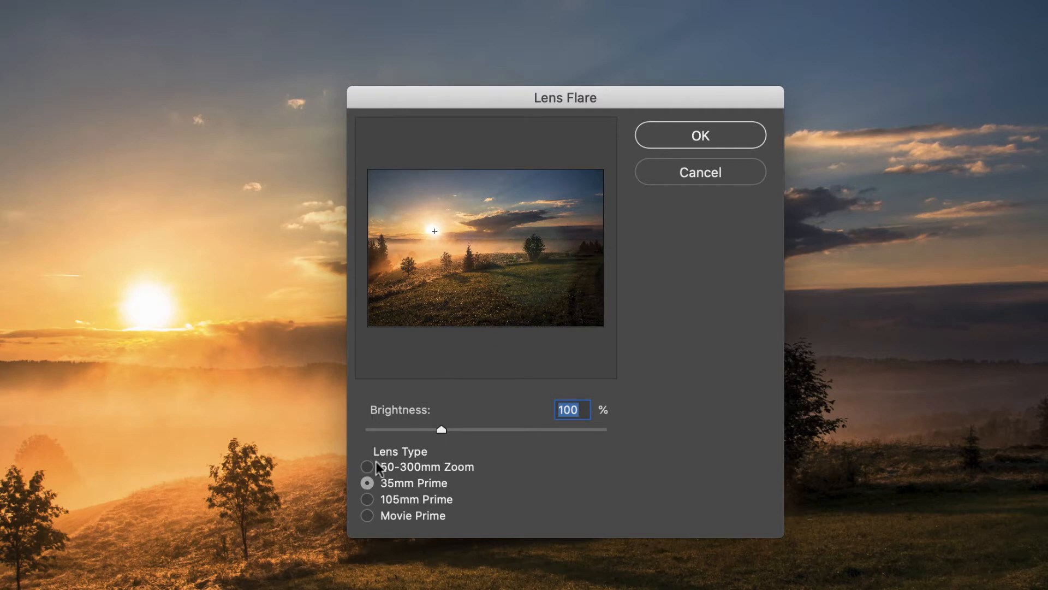
pyautogui.click(367, 465)
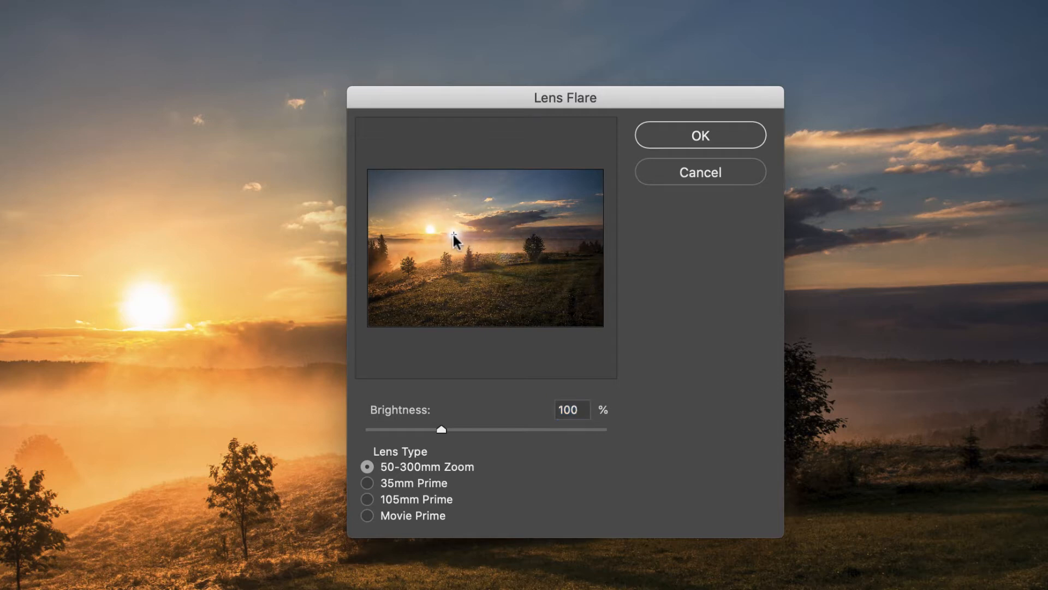
# Centre the 50-300mm Zoom flare on the sun in the preview and apply it
pyautogui.moveTo(461, 240); pyautogui.dragTo(444, 237)
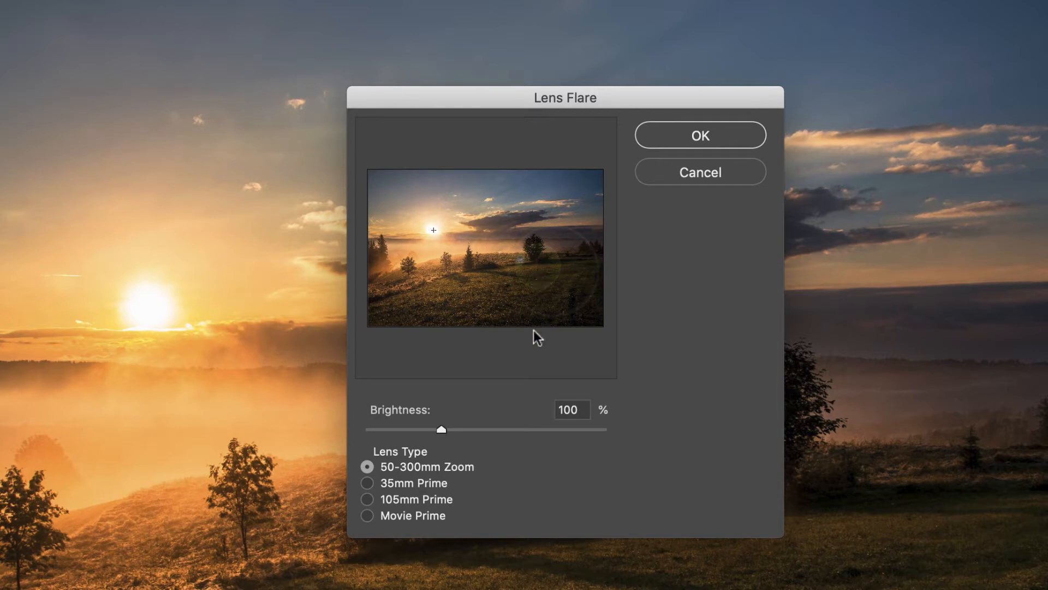
pyautogui.moveTo(503, 337)
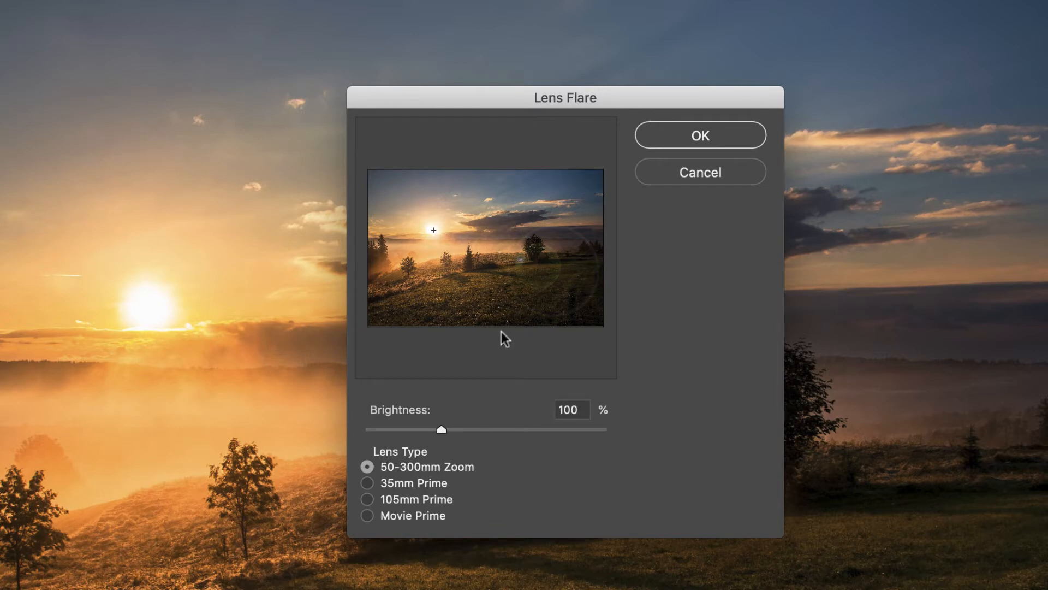
pyautogui.click(699, 135)
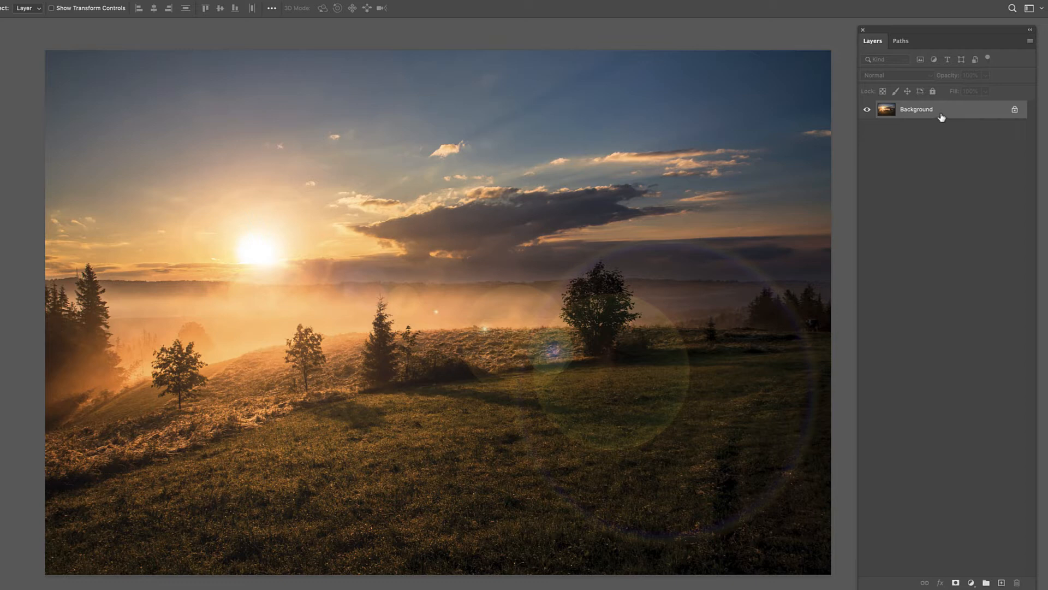
pyautogui.moveTo(913, 116)
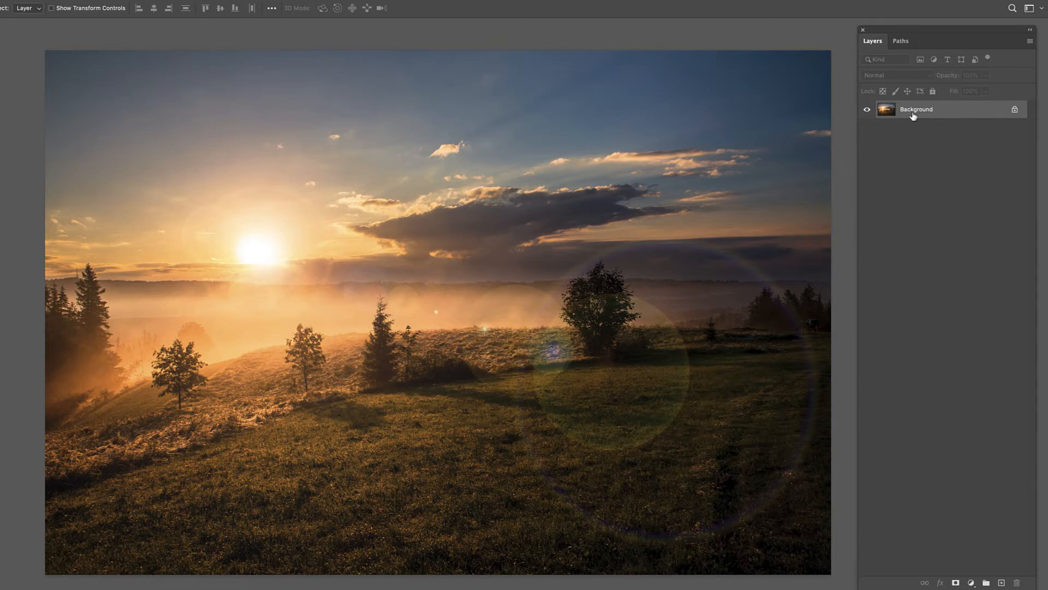
pyautogui.moveTo(916, 114)
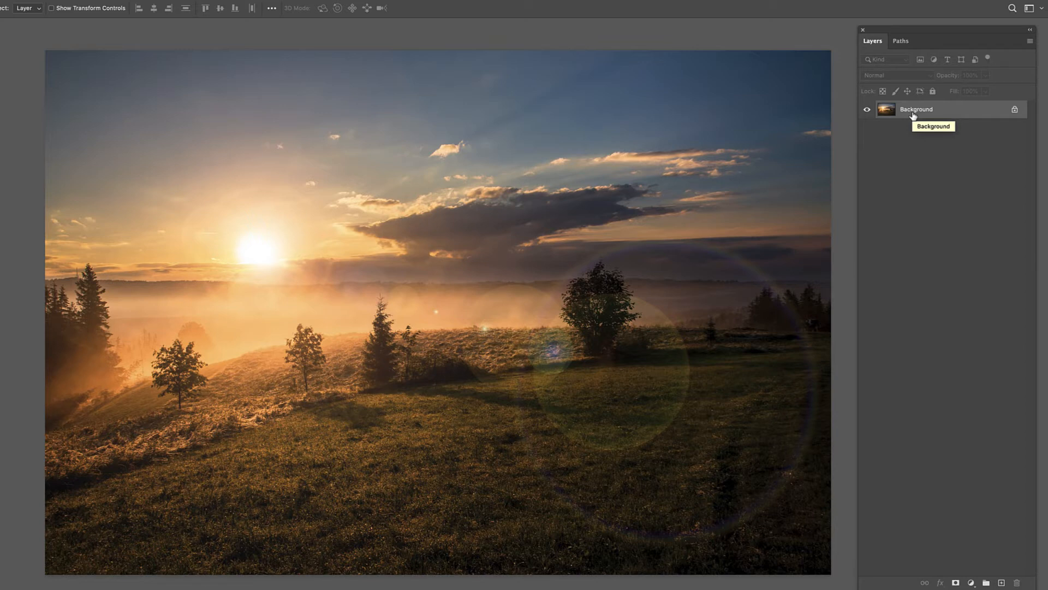
pyautogui.moveTo(908, 116)
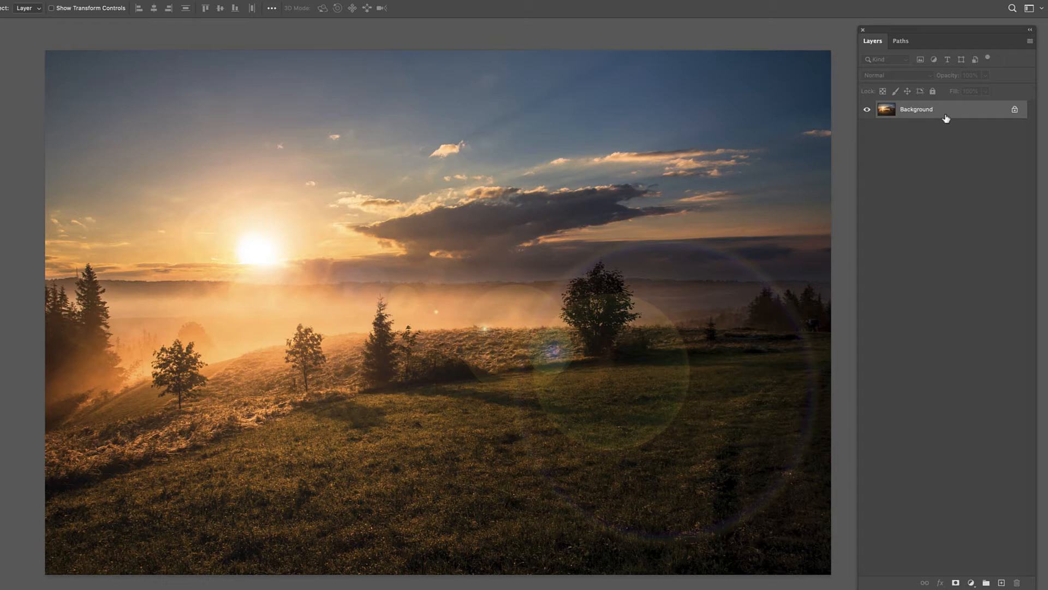
# Undo the recent edits with Cmd+Z until the Lens Flare filter is gone
pyautogui.press('cmd+z')
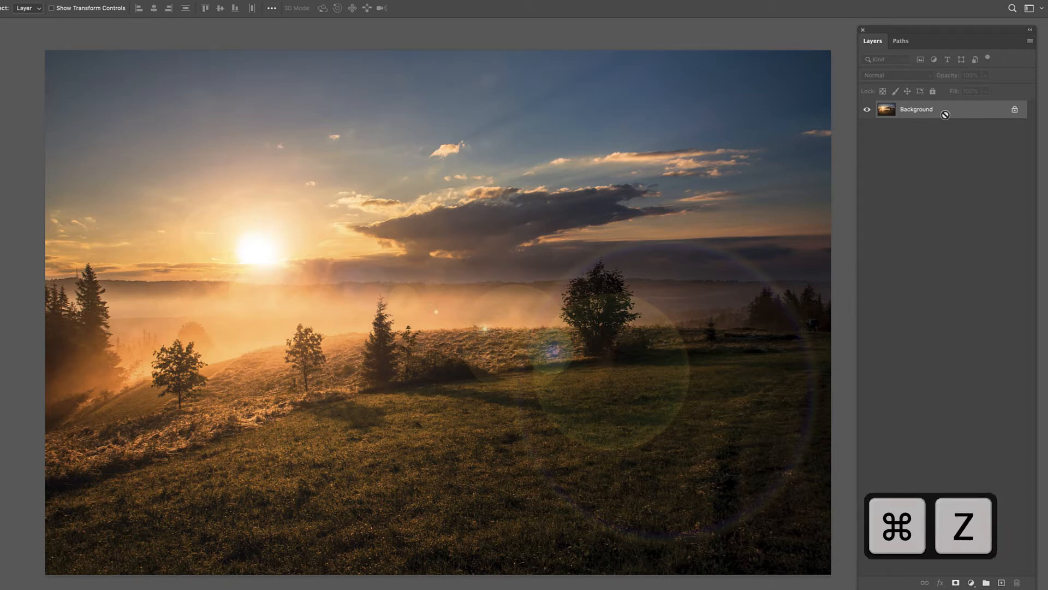
pyautogui.press('cmd+z')
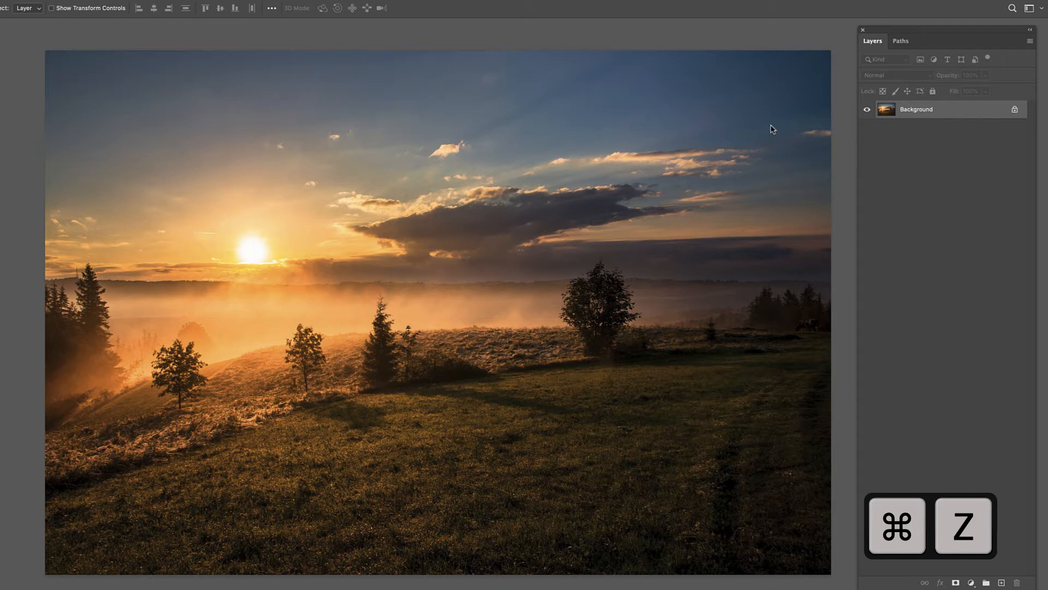
pyautogui.press('cmd+z')
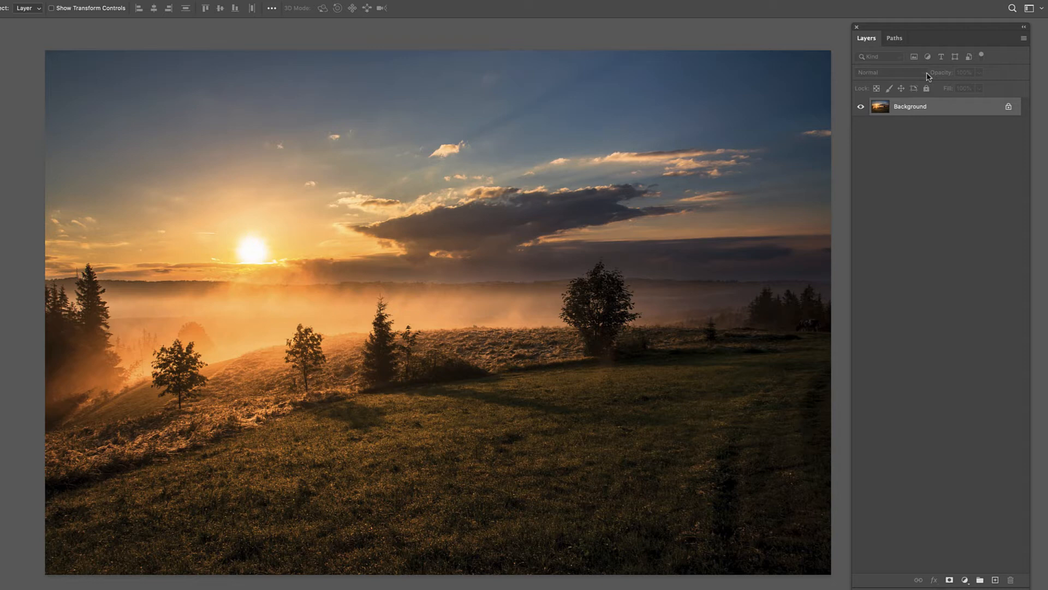
pyautogui.moveTo(840, 481)
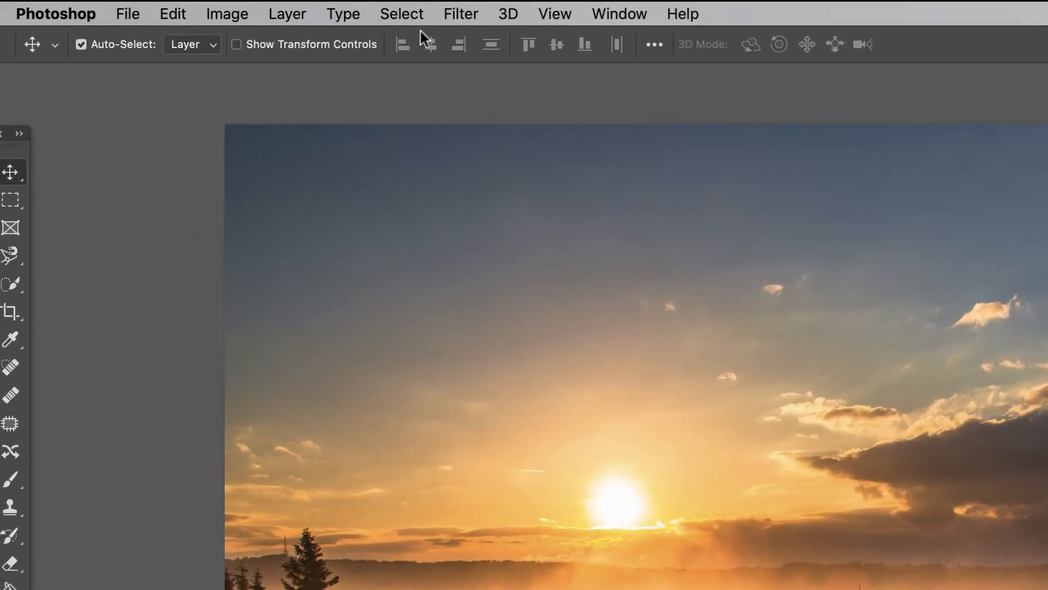
pyautogui.click(460, 13)
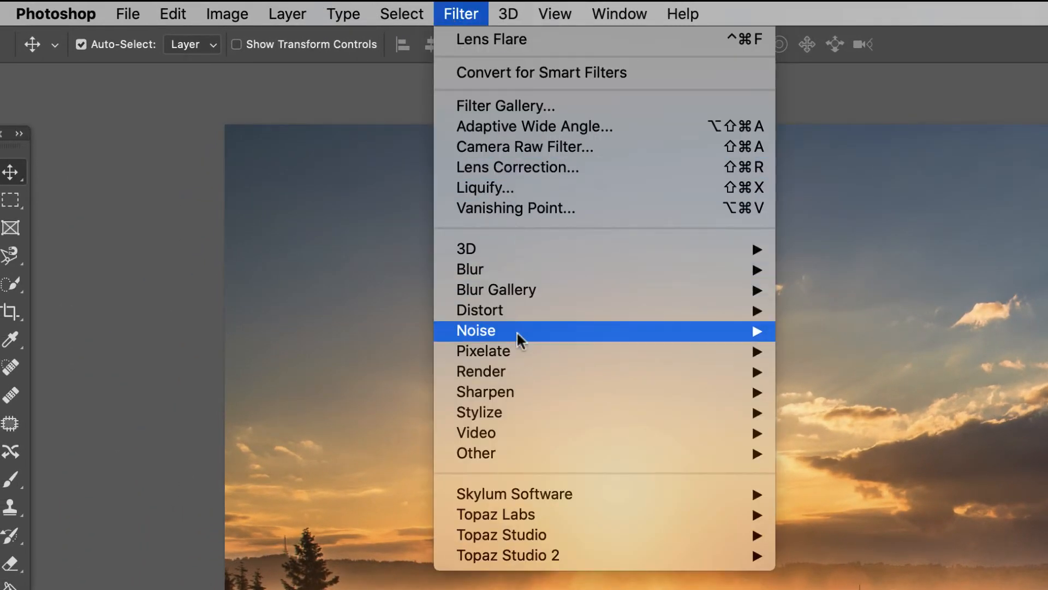
pyautogui.moveTo(480, 371)
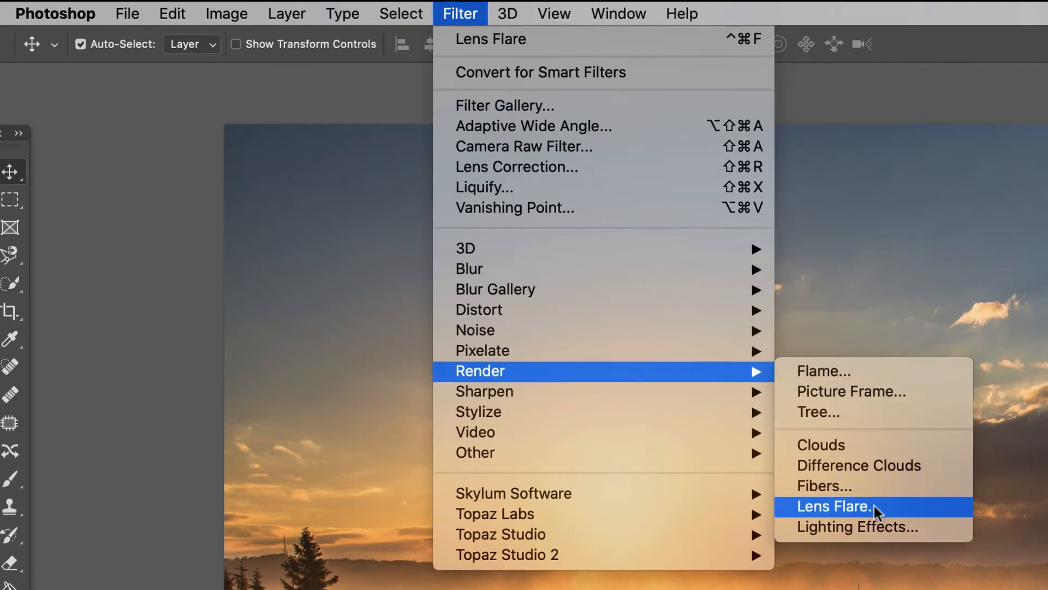
pyautogui.click(835, 506)
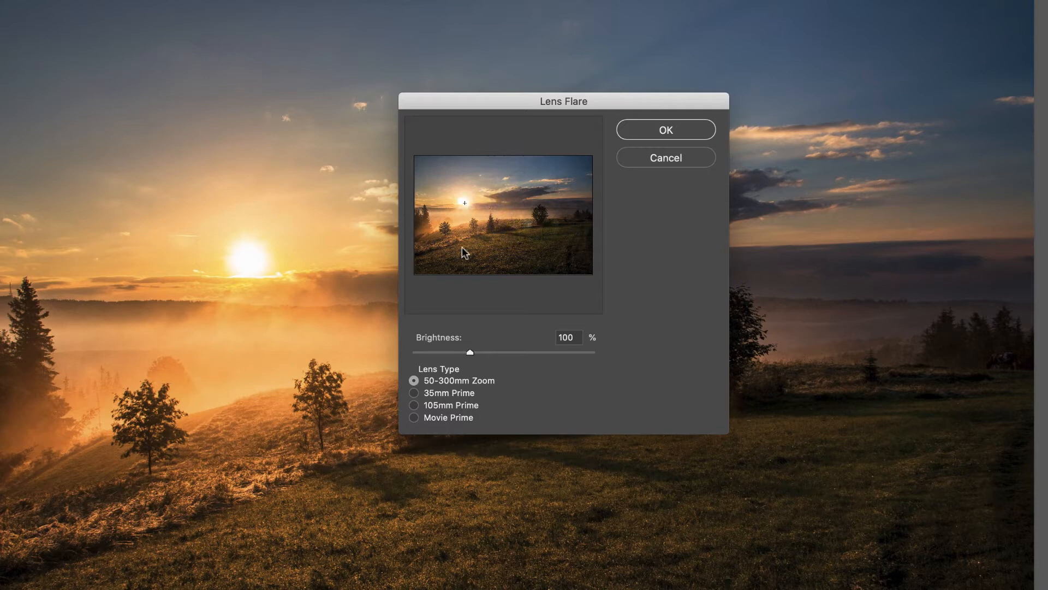
pyautogui.moveTo(613, 173)
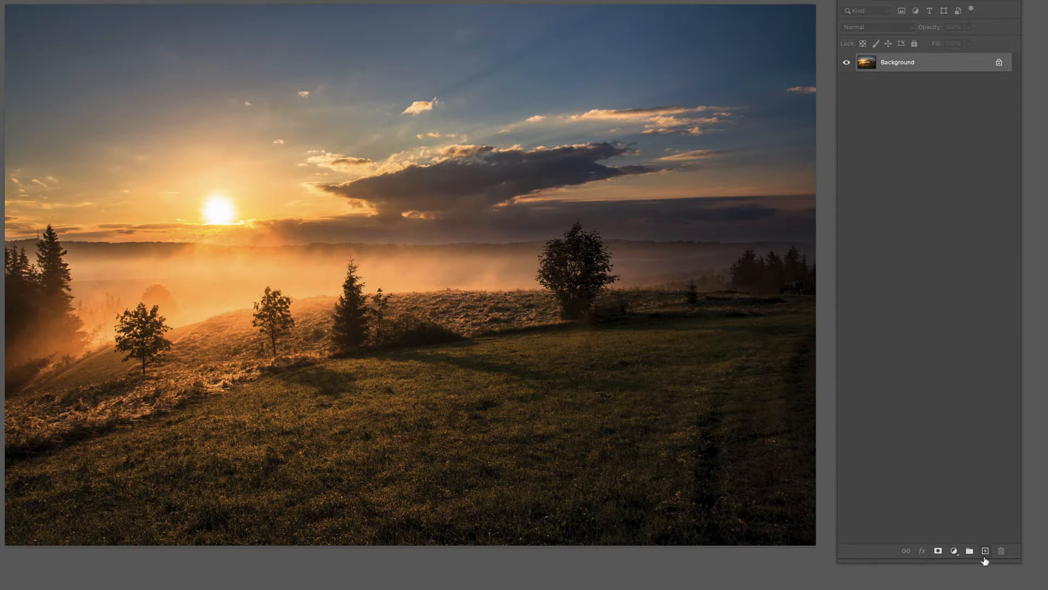
# Create empty Layer 1 from the Layers panel's new layer button
pyautogui.click(985, 550)
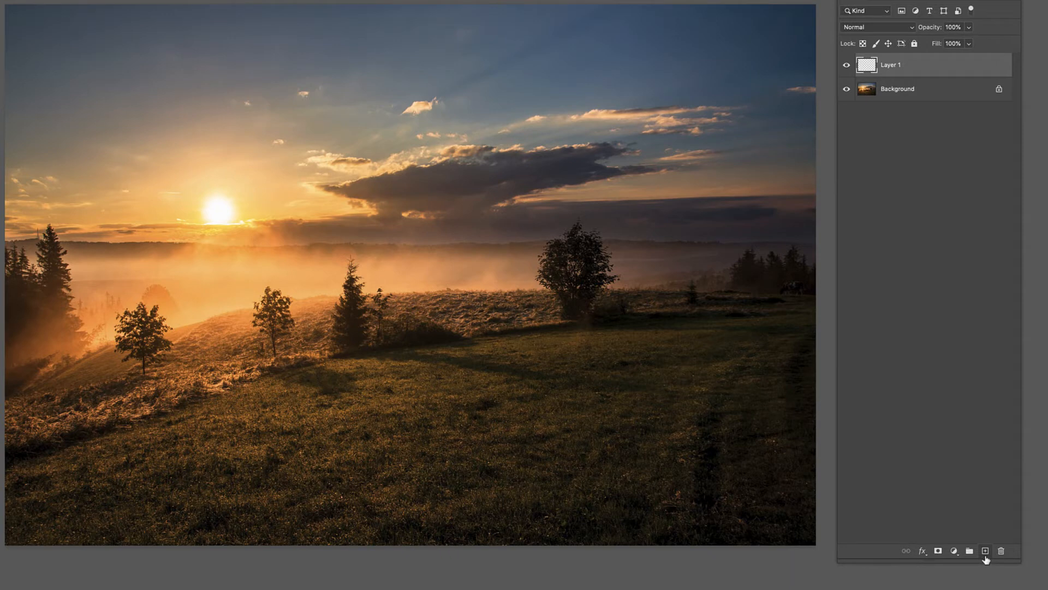
pyautogui.moveTo(986, 550)
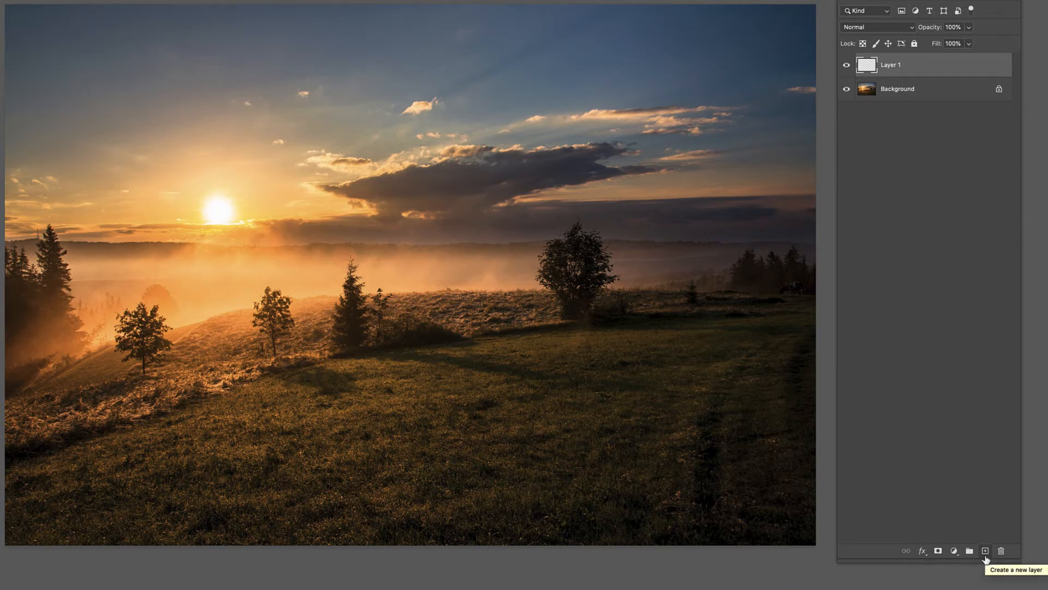
pyautogui.moveTo(959, 66)
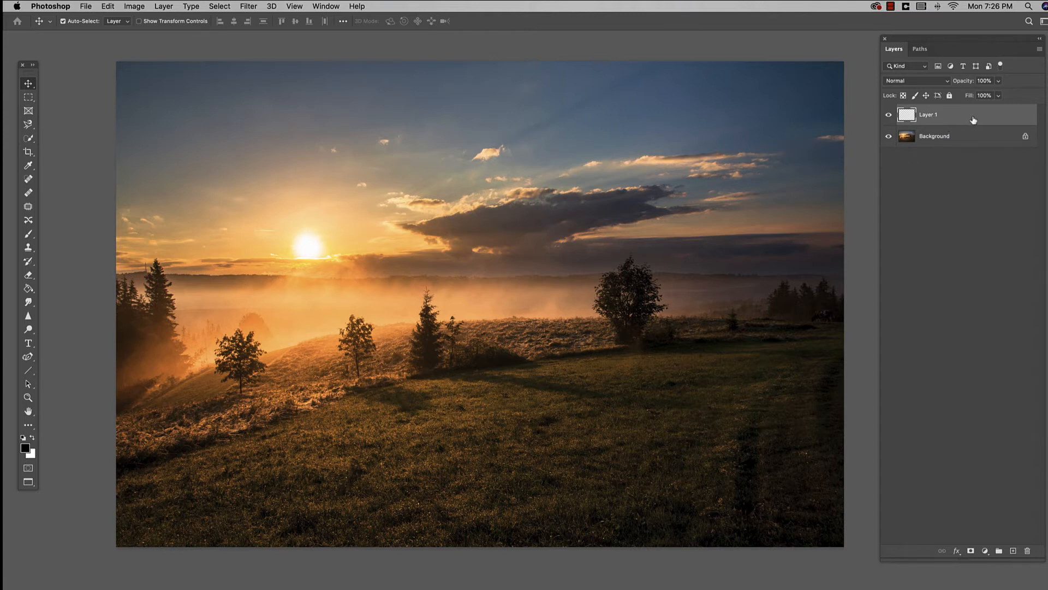
# Fill Layer 1 using Edit > Fill with Contents set to Black
pyautogui.click(108, 6)
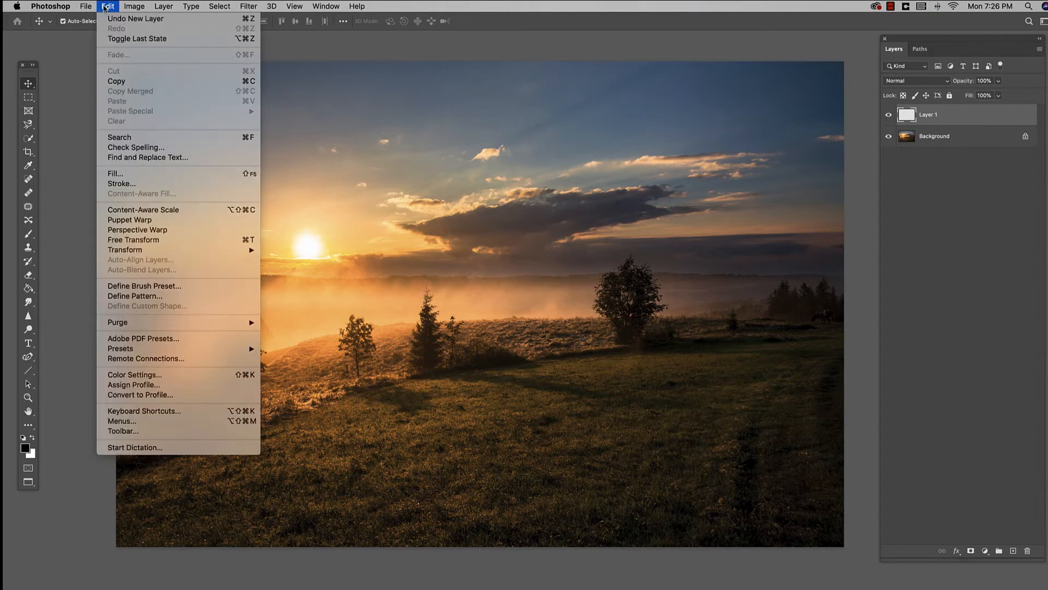
pyautogui.moveTo(139, 174)
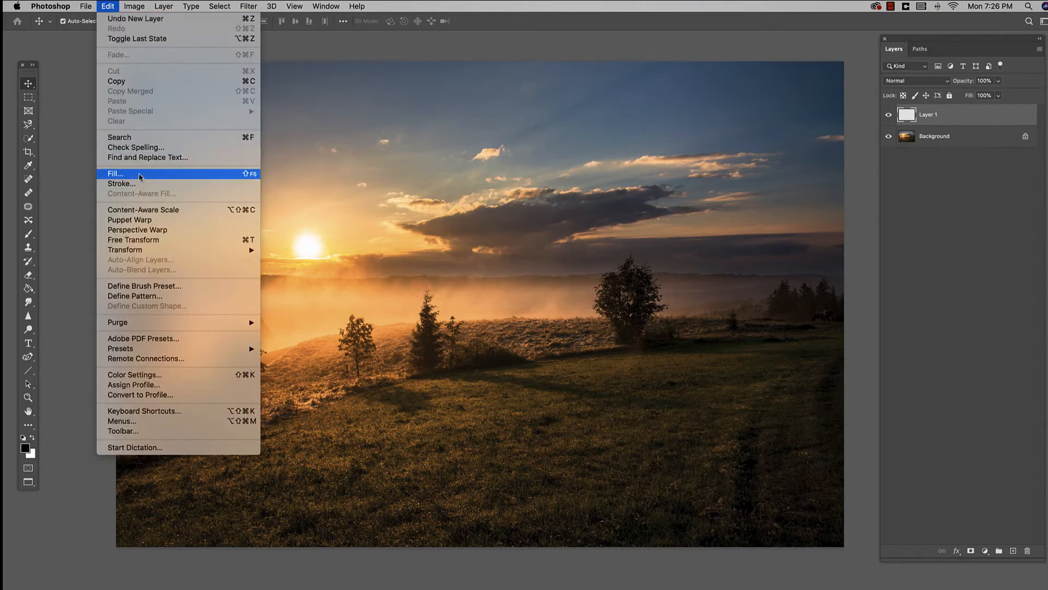
pyautogui.click(115, 174)
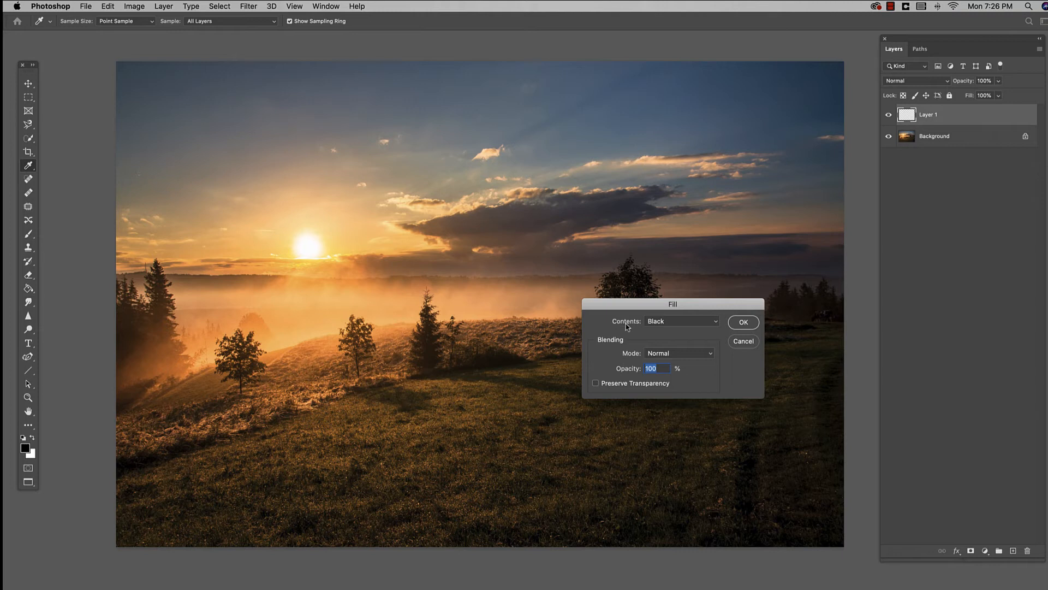
pyautogui.click(680, 321)
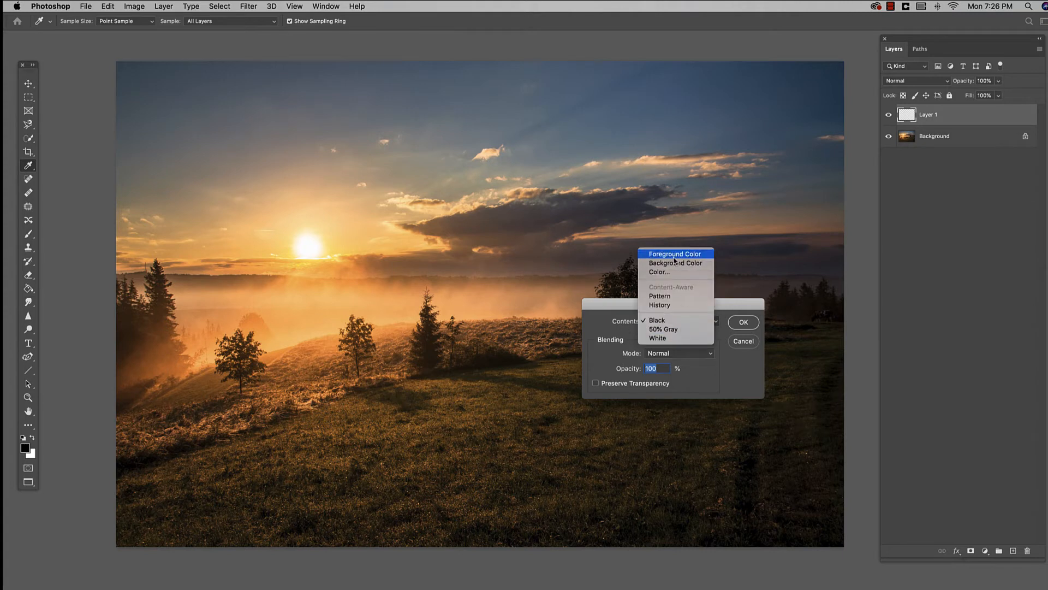
pyautogui.click(656, 319)
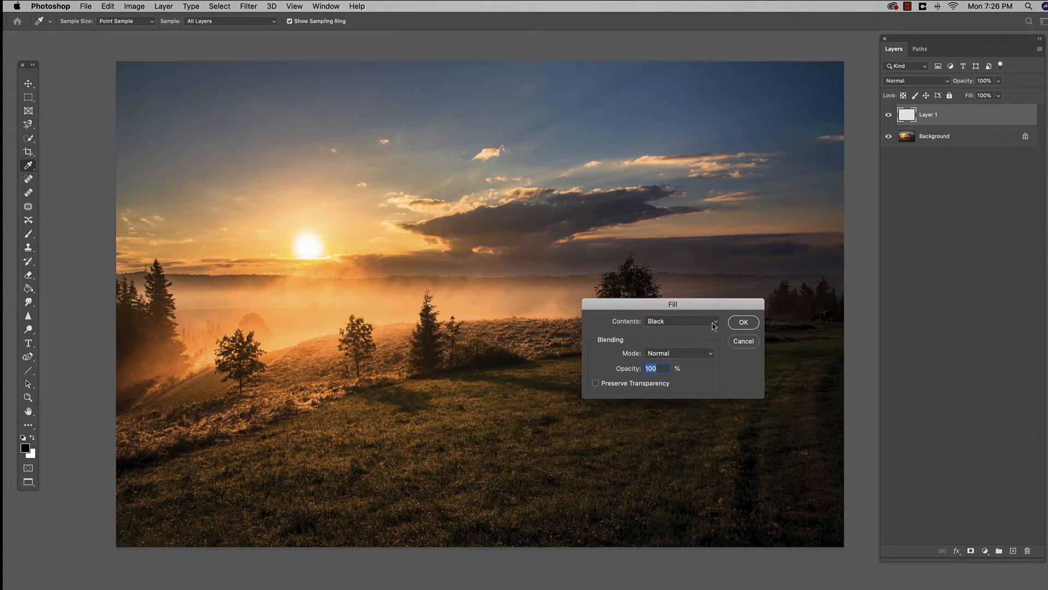
pyautogui.click(742, 321)
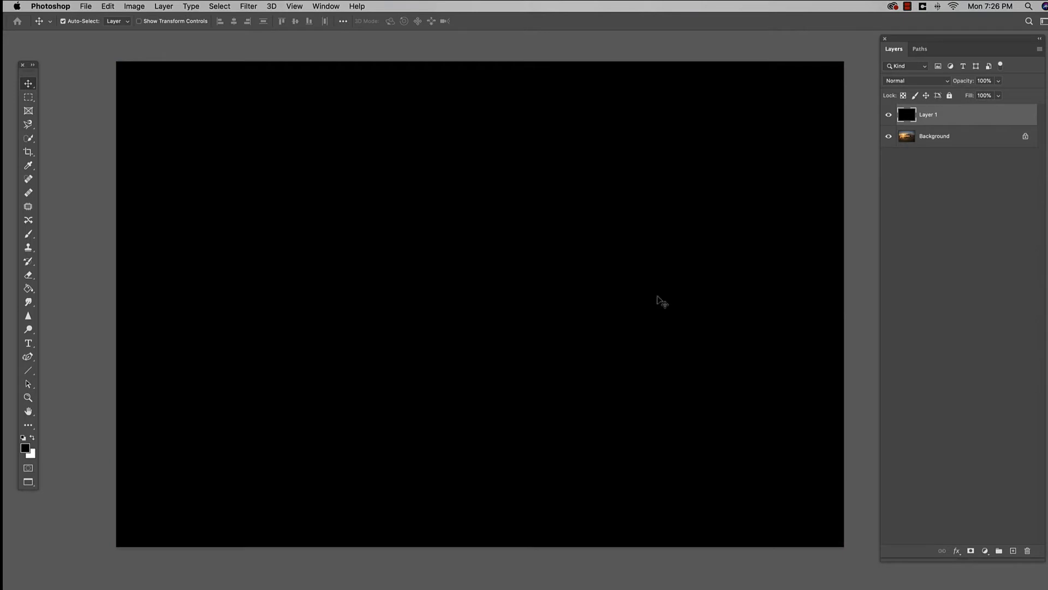
pyautogui.moveTo(789, 185)
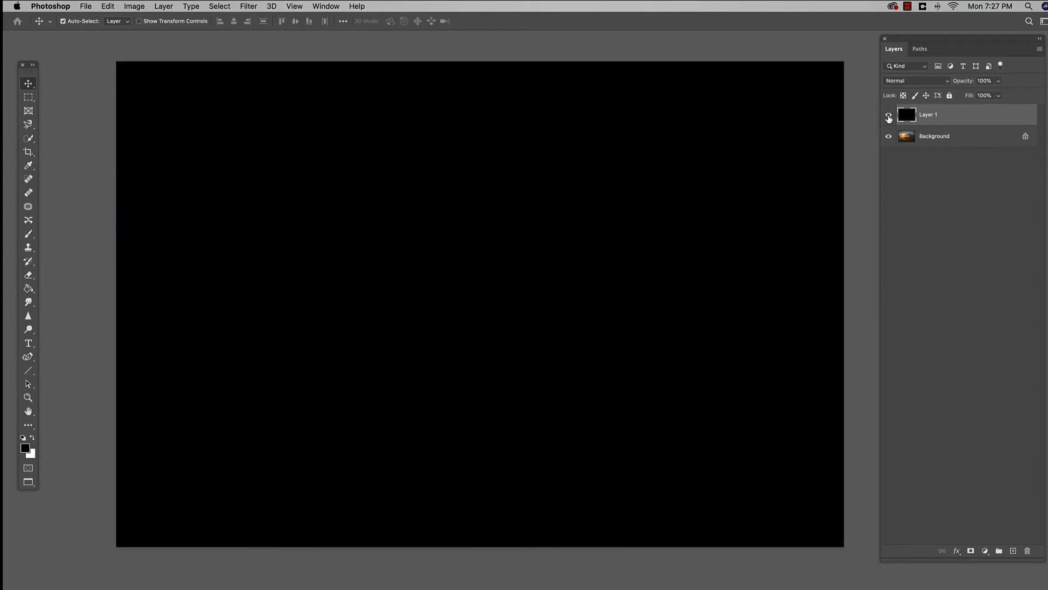
pyautogui.click(889, 116)
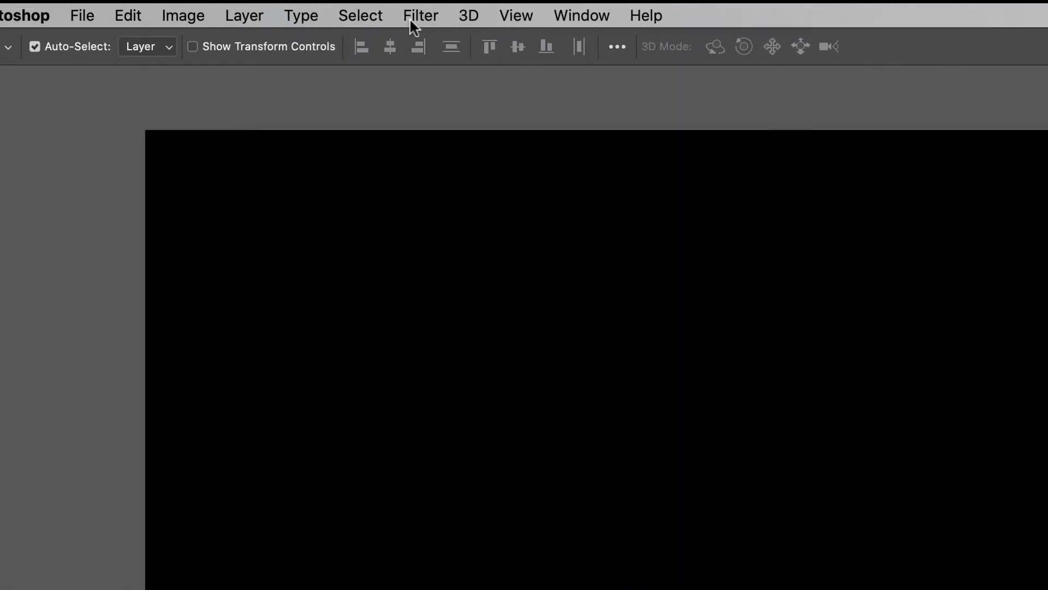
# Render a Lens Flare from the Filter menu onto black Layer 1
pyautogui.click(420, 15)
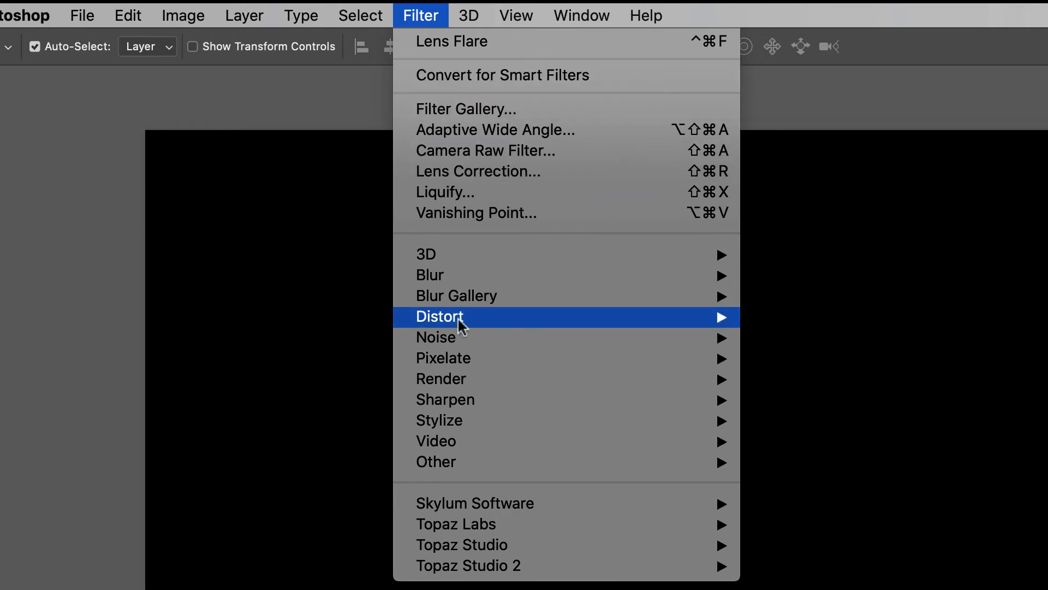
pyautogui.moveTo(452, 41)
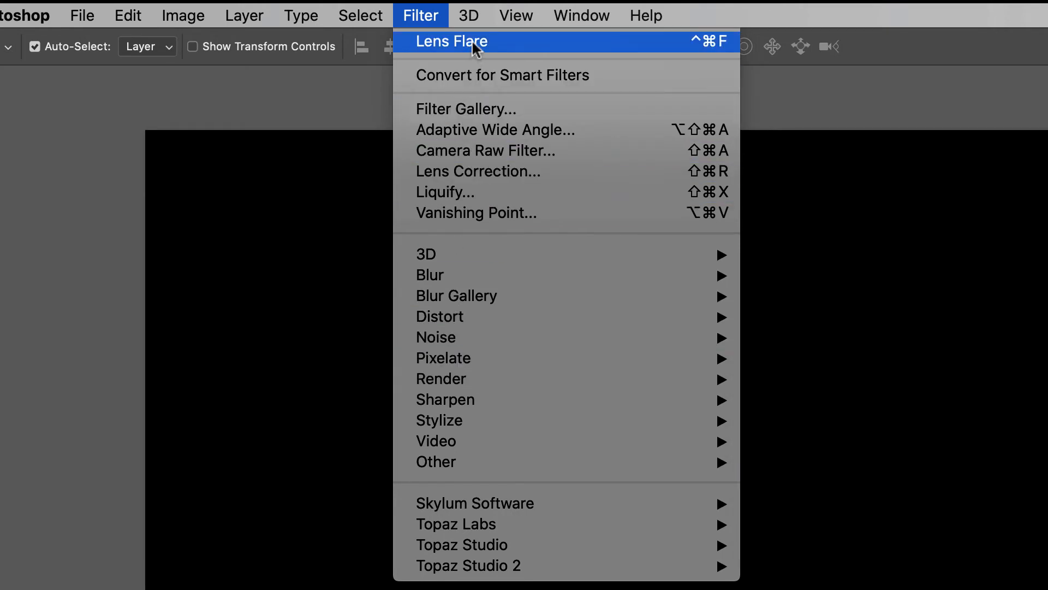
pyautogui.moveTo(491, 49)
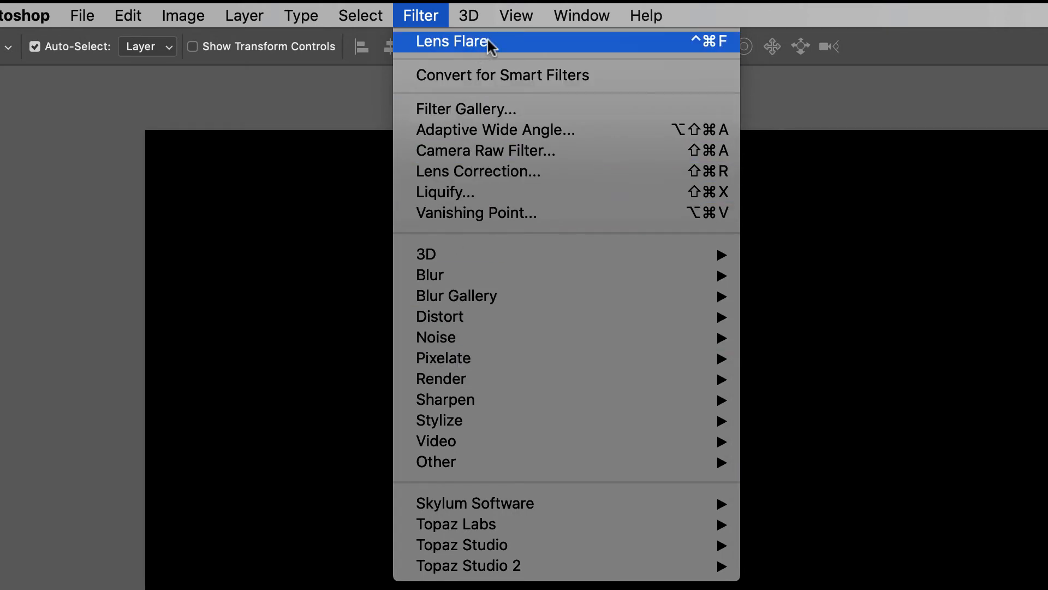
pyautogui.moveTo(500, 48)
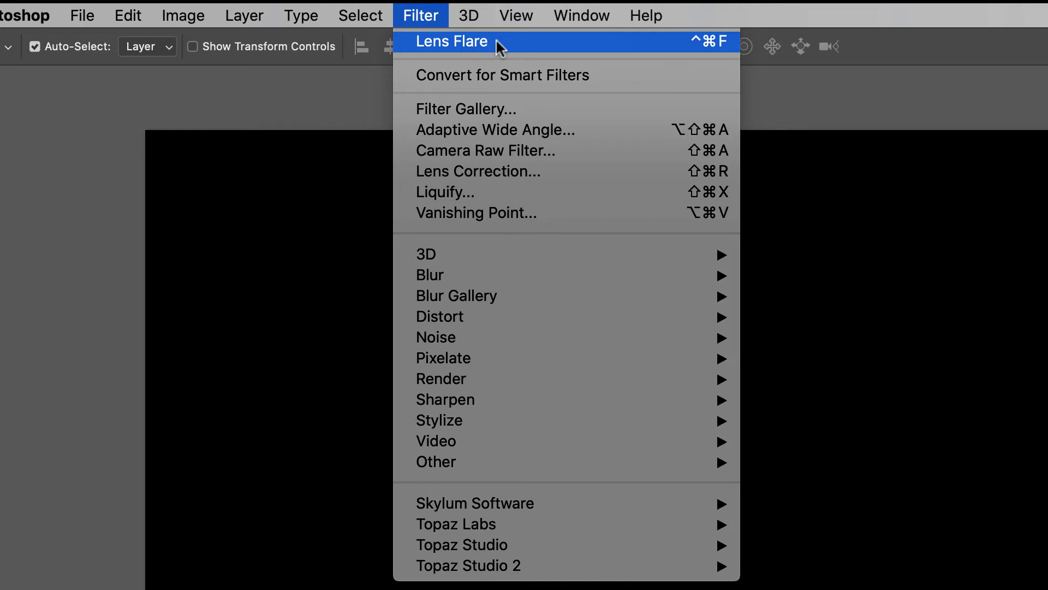
pyautogui.click(452, 41)
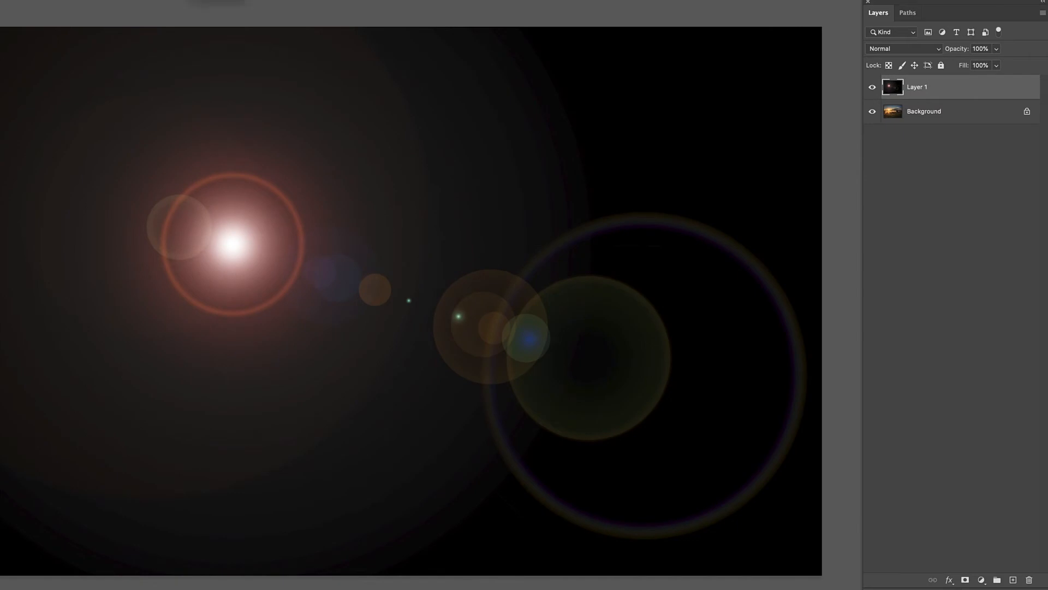
pyautogui.moveTo(244, 263)
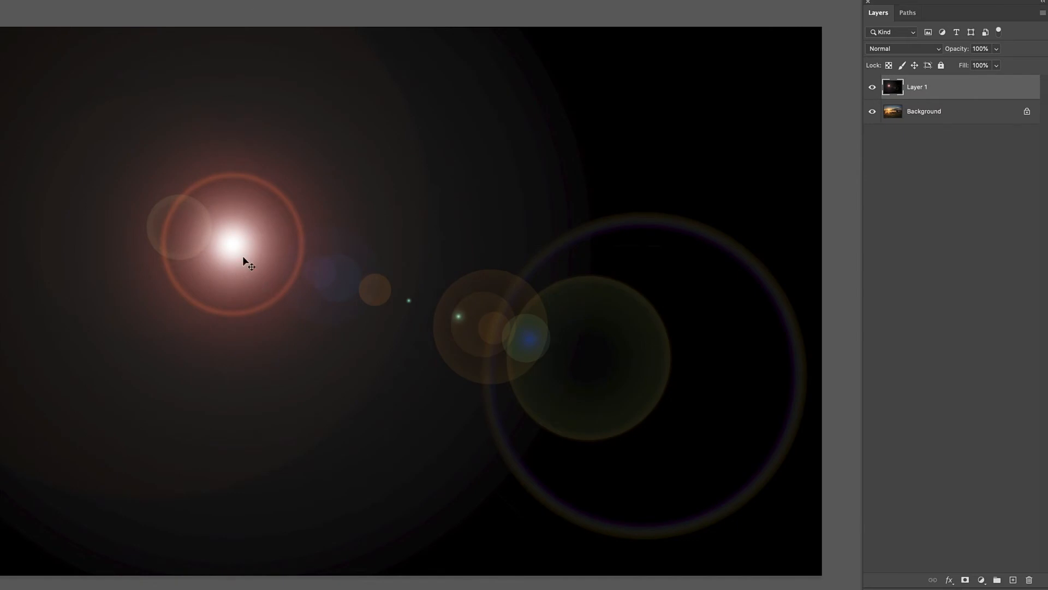
pyautogui.moveTo(264, 273)
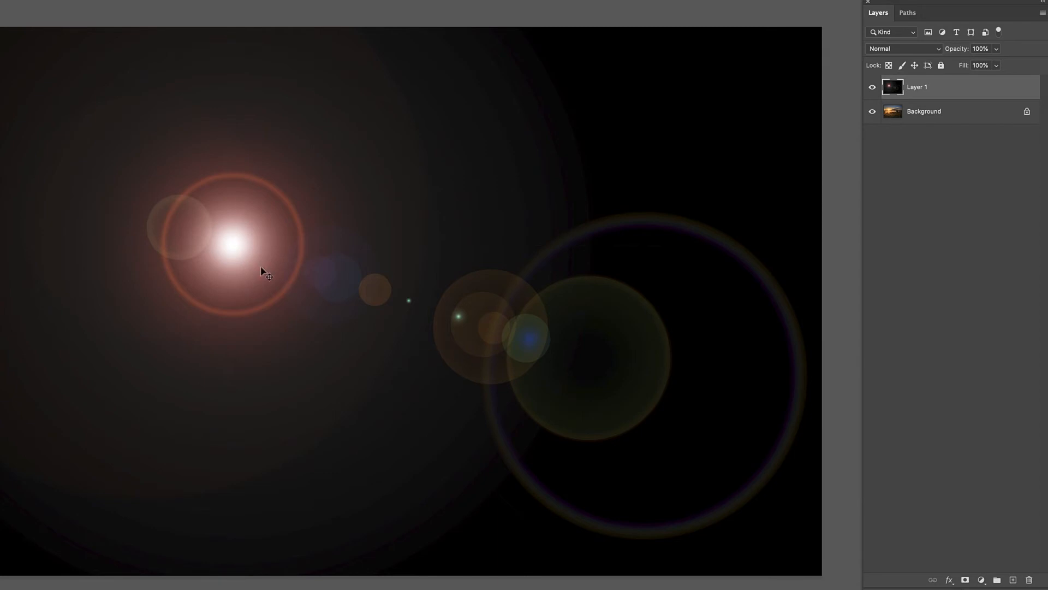
pyautogui.moveTo(316, 256)
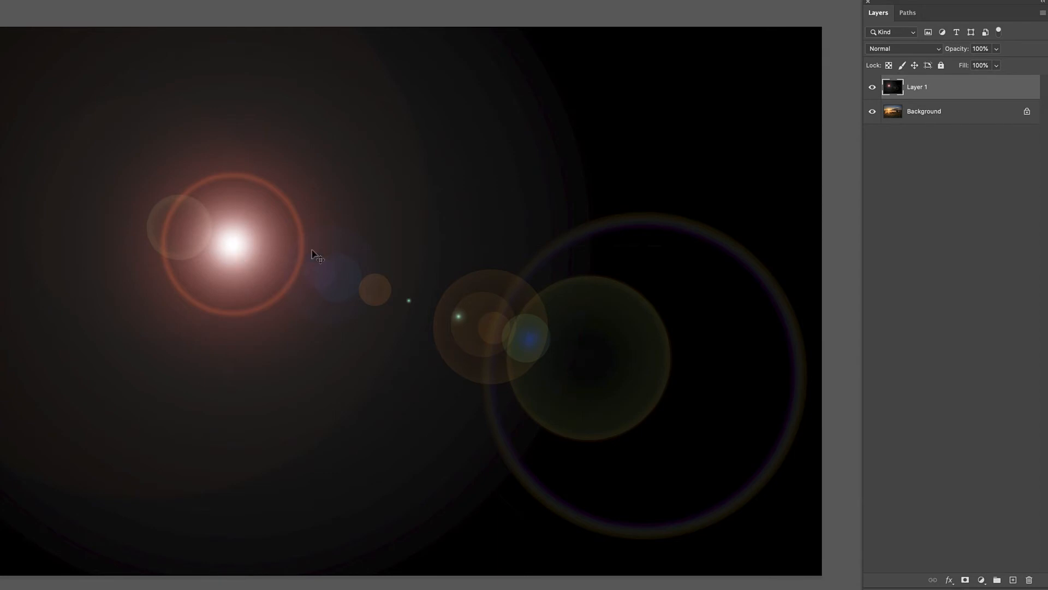
pyautogui.moveTo(609, 379)
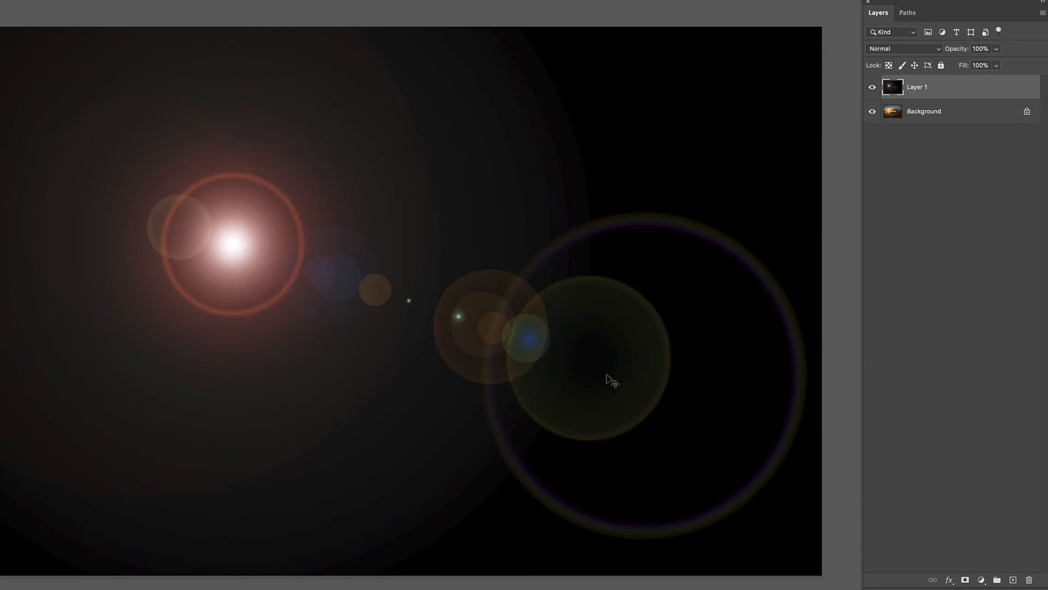
pyautogui.moveTo(252, 260)
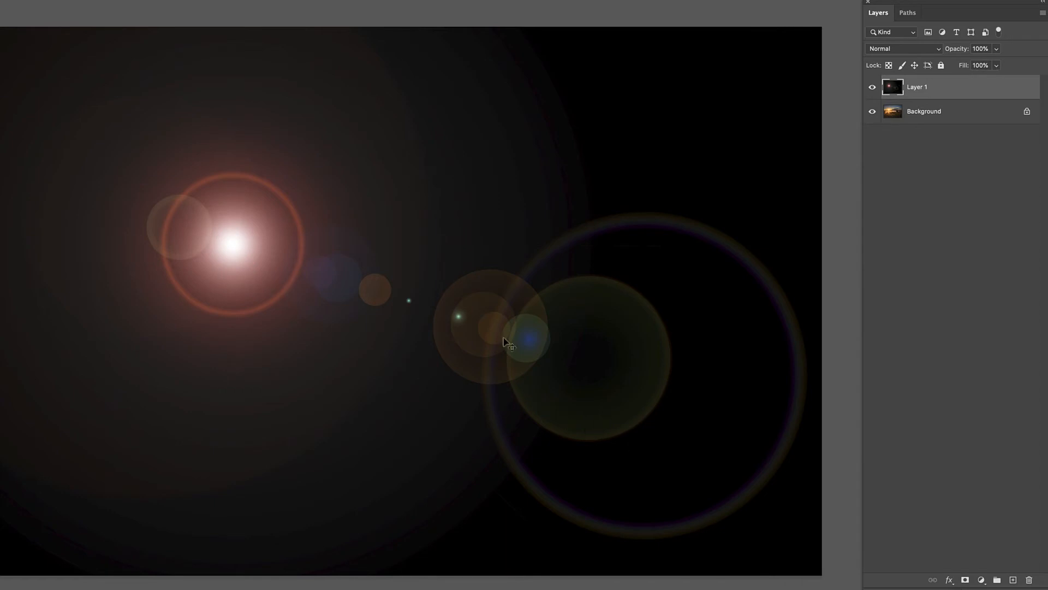
pyautogui.moveTo(547, 181)
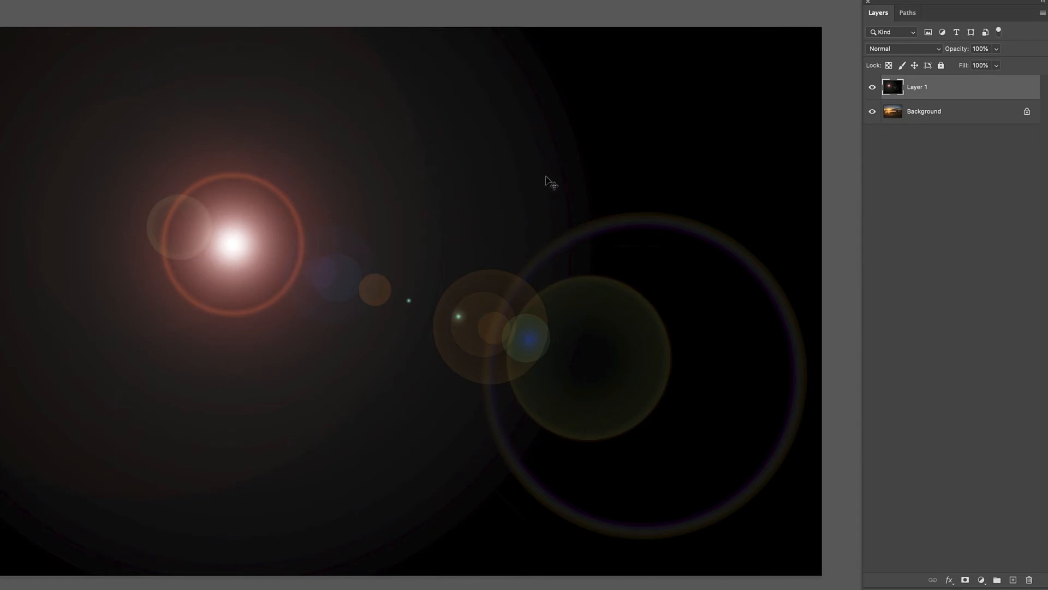
pyautogui.moveTo(242, 261)
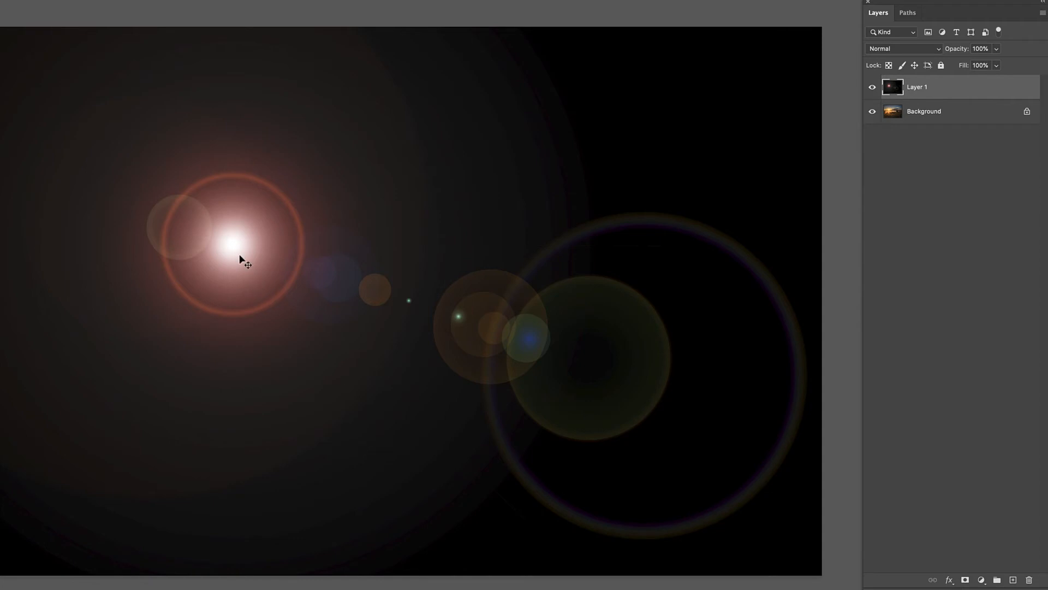
pyautogui.moveTo(408, 418)
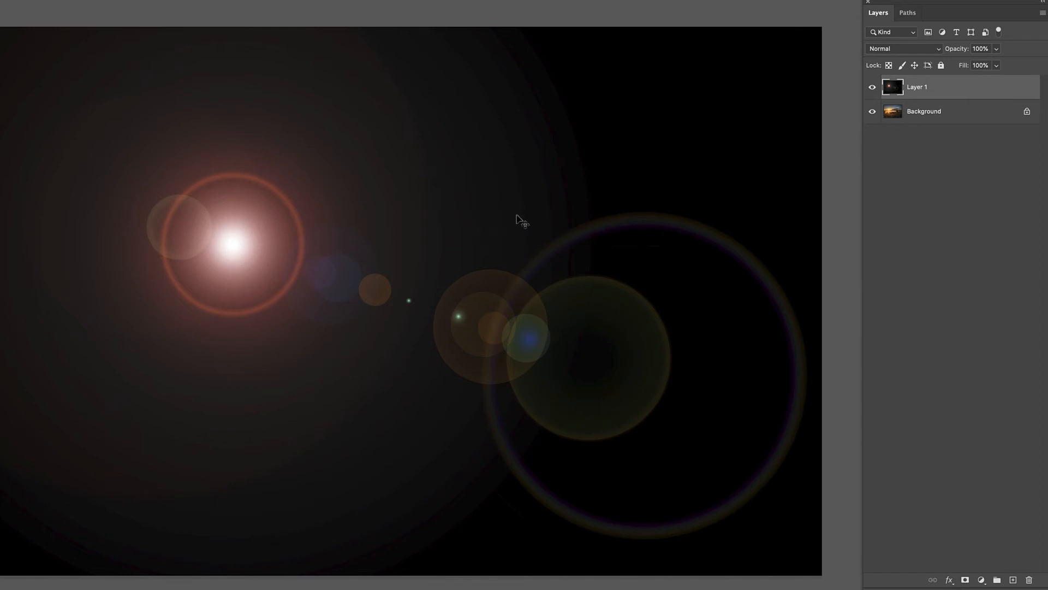
pyautogui.moveTo(520, 221)
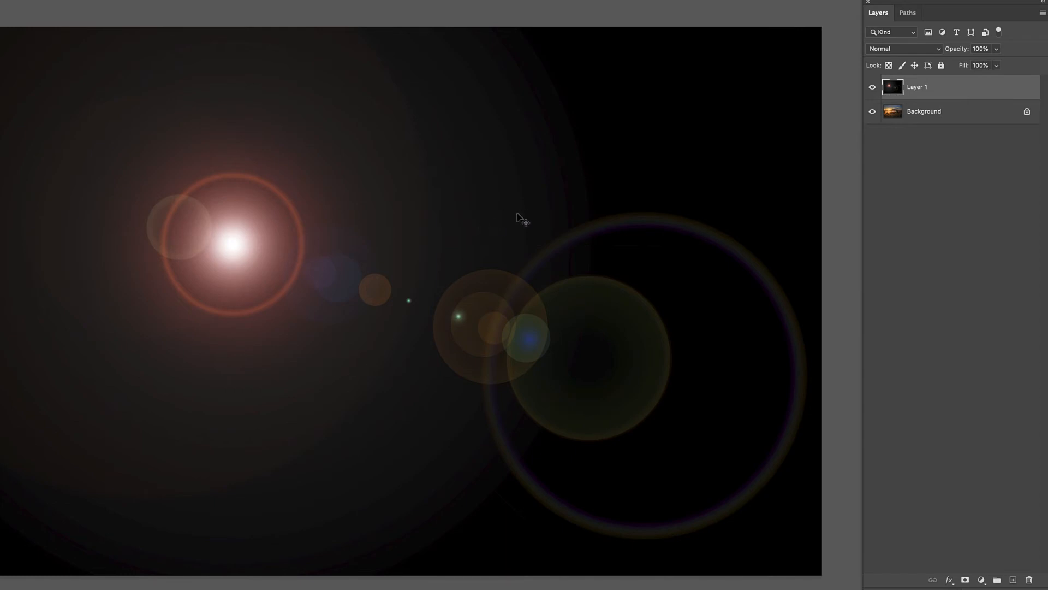
pyautogui.moveTo(976, 126)
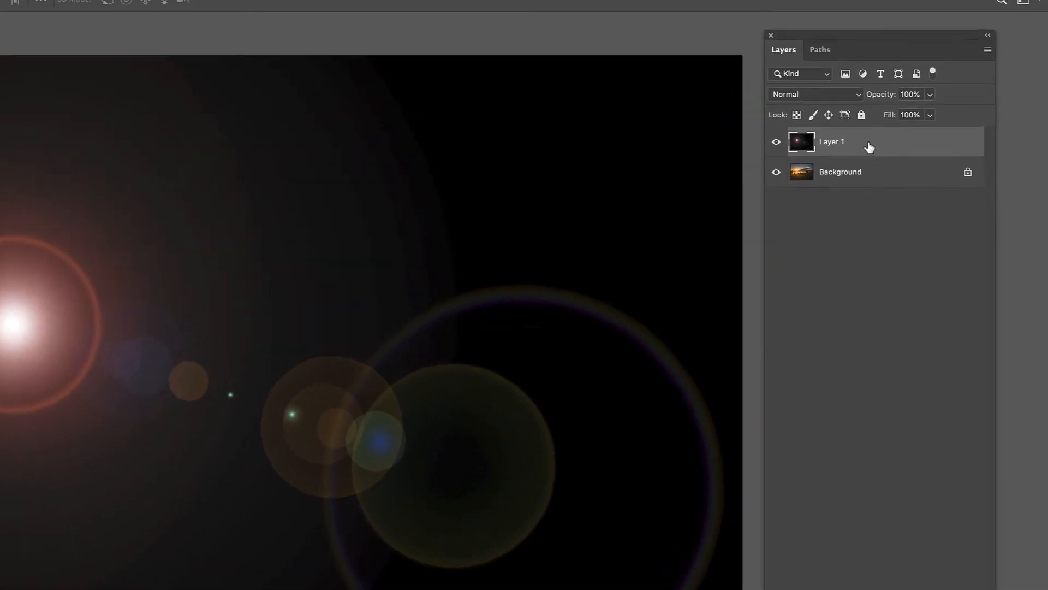
# Set Layer 1's blend mode to Screen and adjust its opacity slider
pyautogui.click(814, 93)
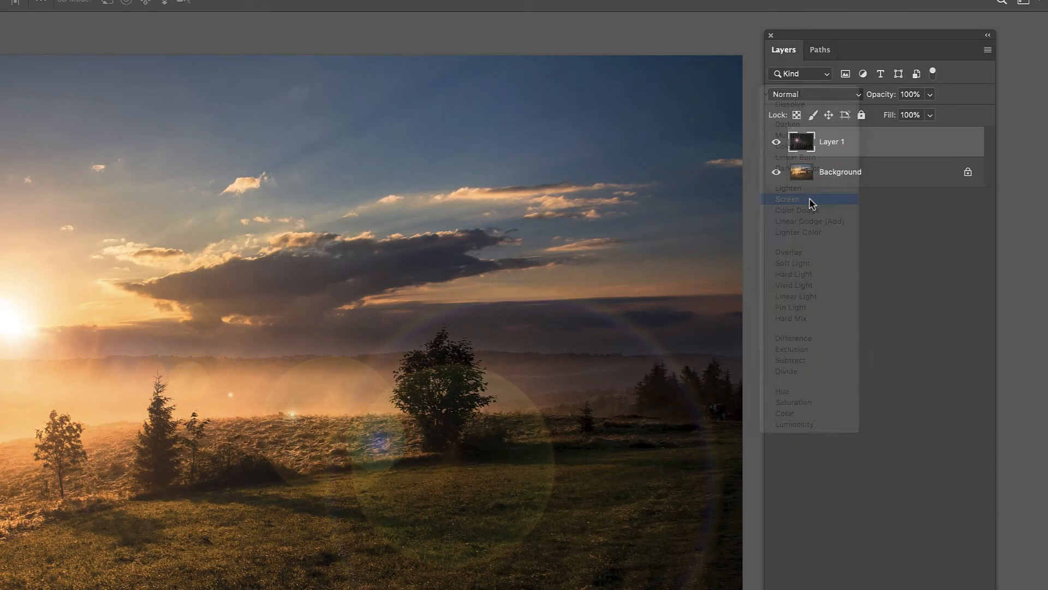
pyautogui.click(787, 199)
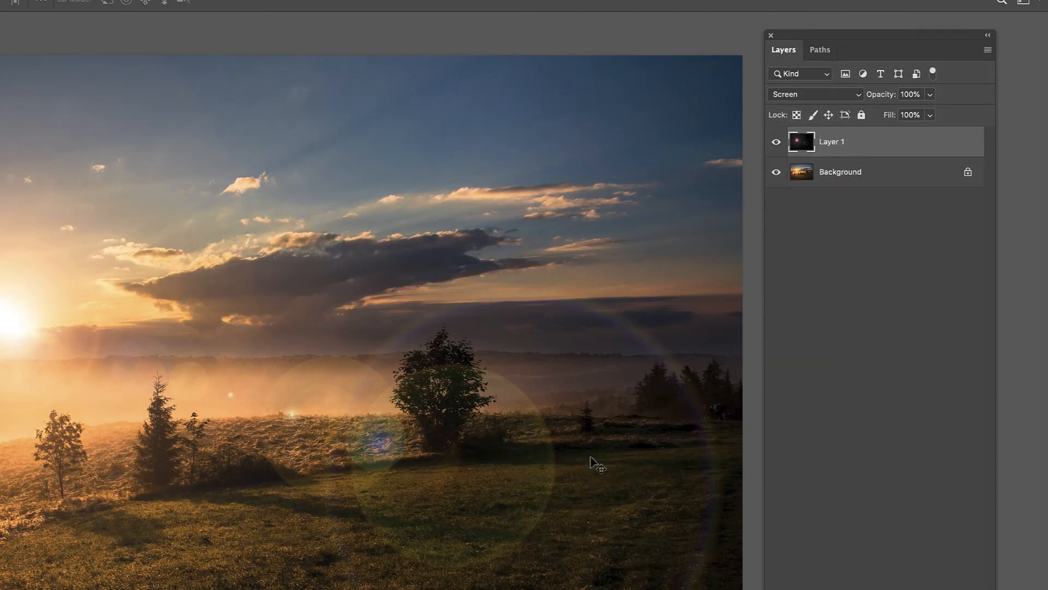
pyautogui.click(776, 142)
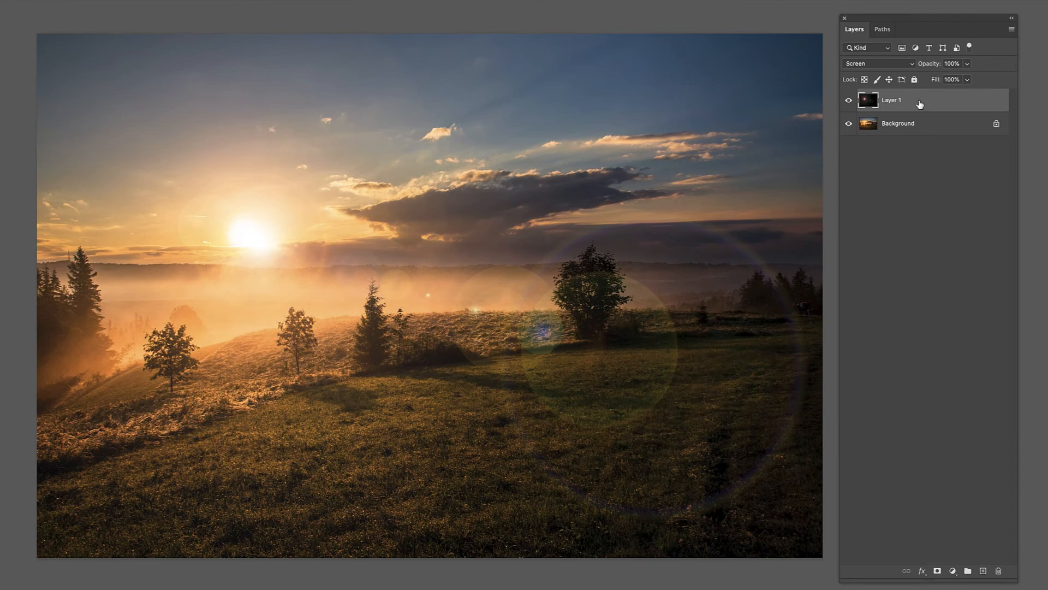
pyautogui.moveTo(970, 78); pyautogui.dragTo(956, 78)
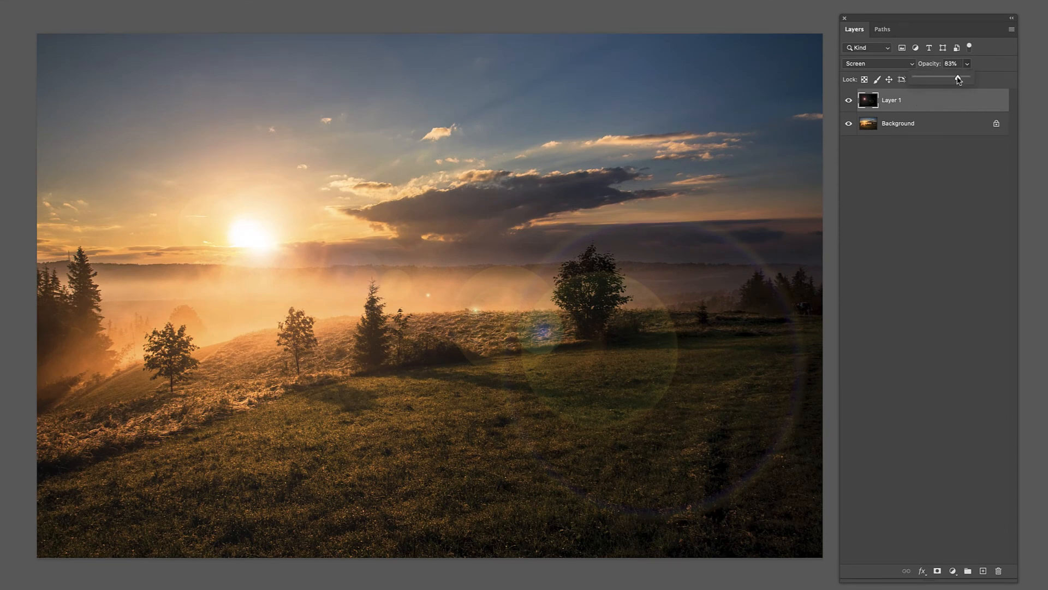
pyautogui.moveTo(957, 79); pyautogui.dragTo(942, 79)
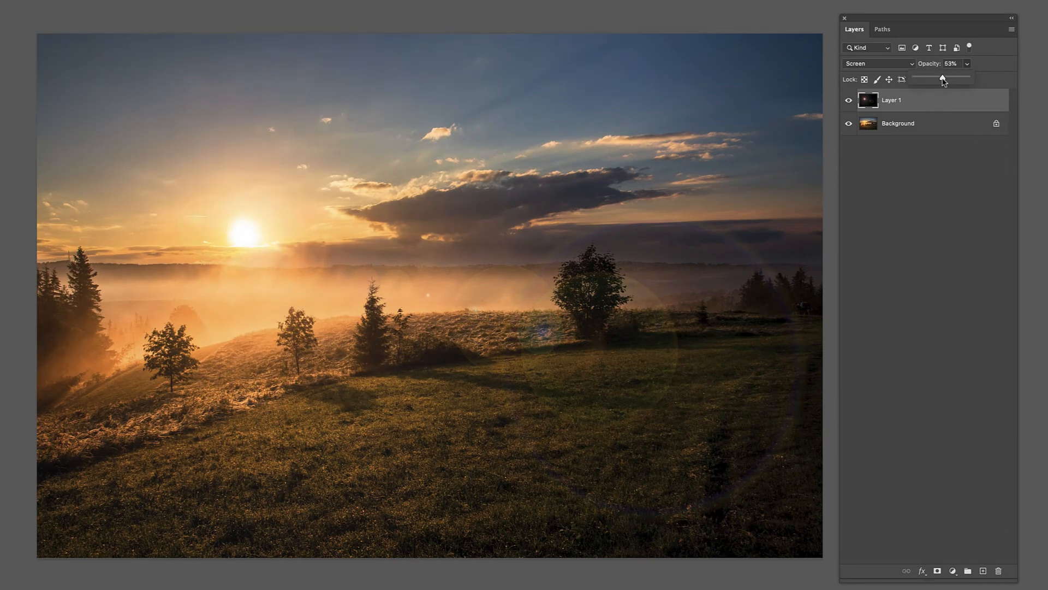
pyautogui.moveTo(941, 78); pyautogui.dragTo(967, 78)
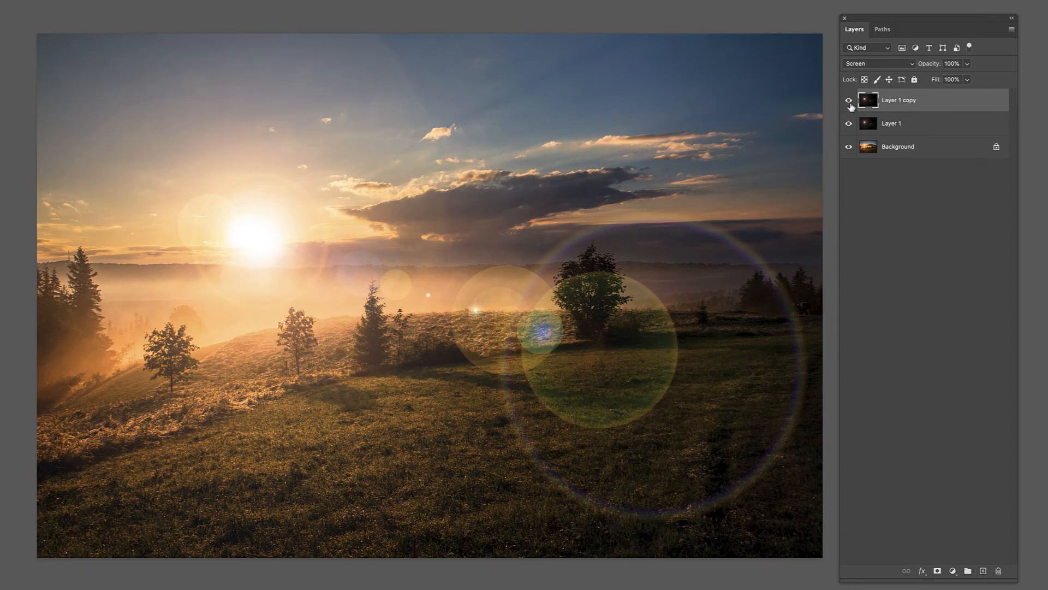
# Hide Layer 1 copy and make Layer 1 visible again
pyautogui.click(849, 107)
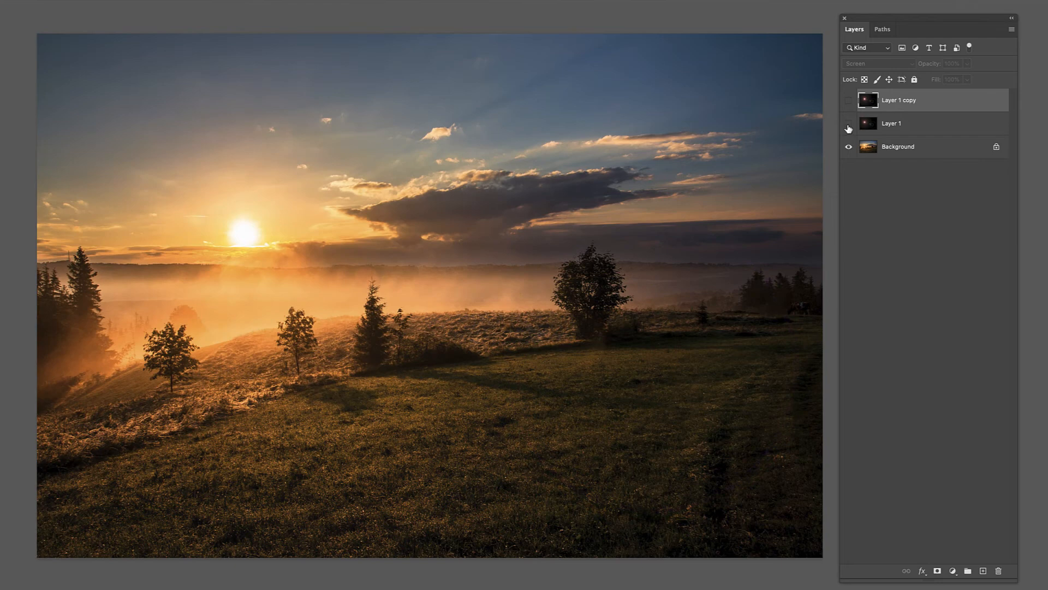
pyautogui.click(849, 99)
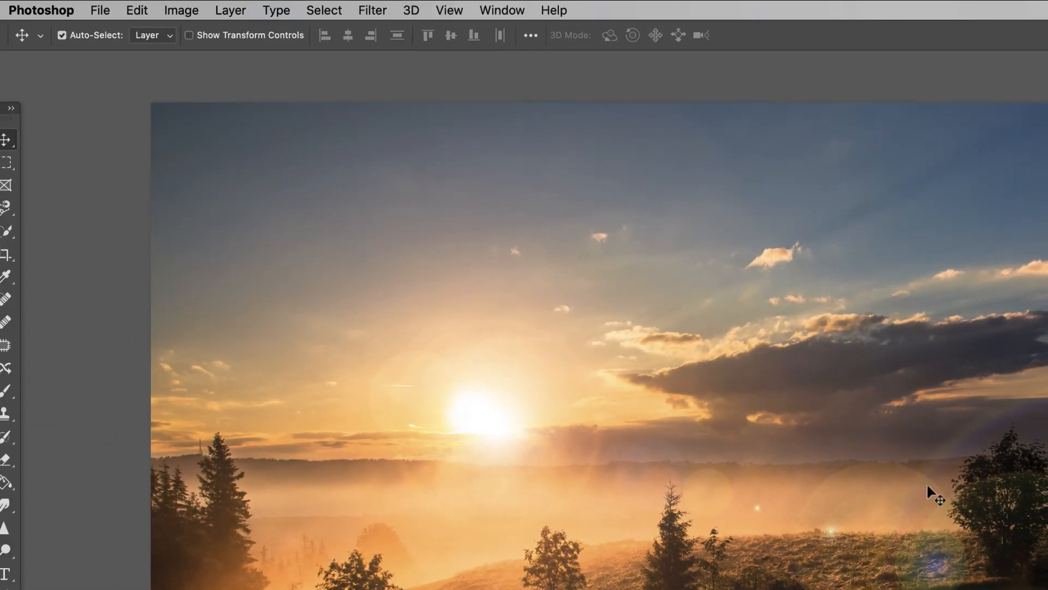
pyautogui.moveTo(399, 18)
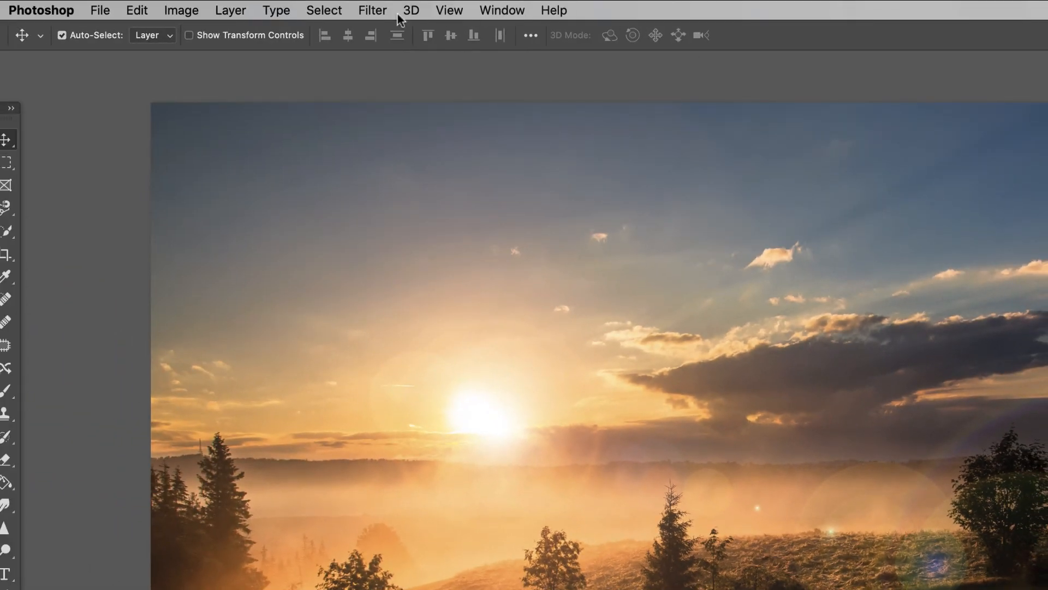
pyautogui.click(372, 10)
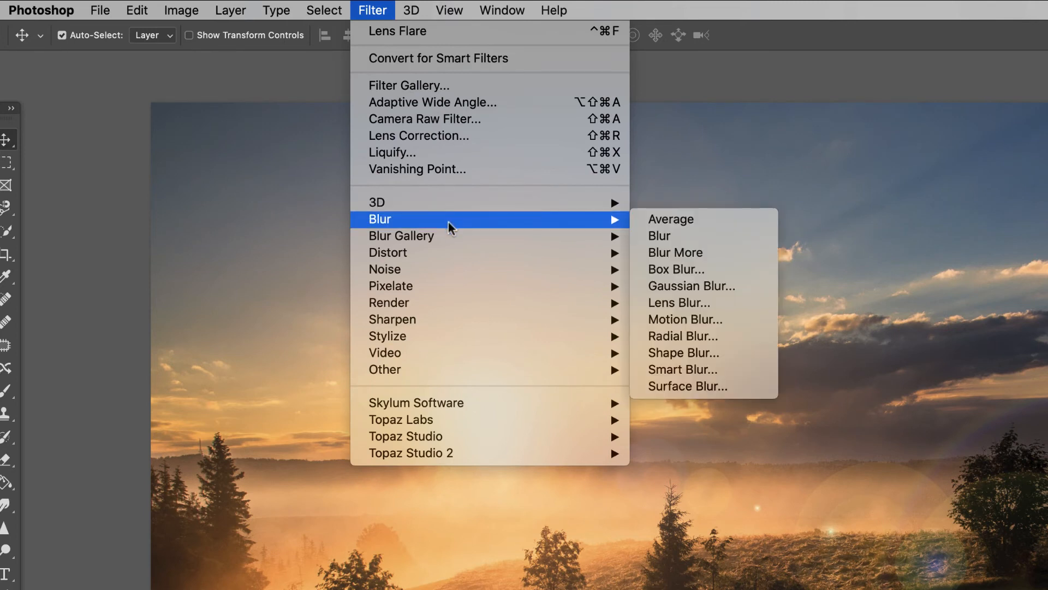
pyautogui.moveTo(691, 286)
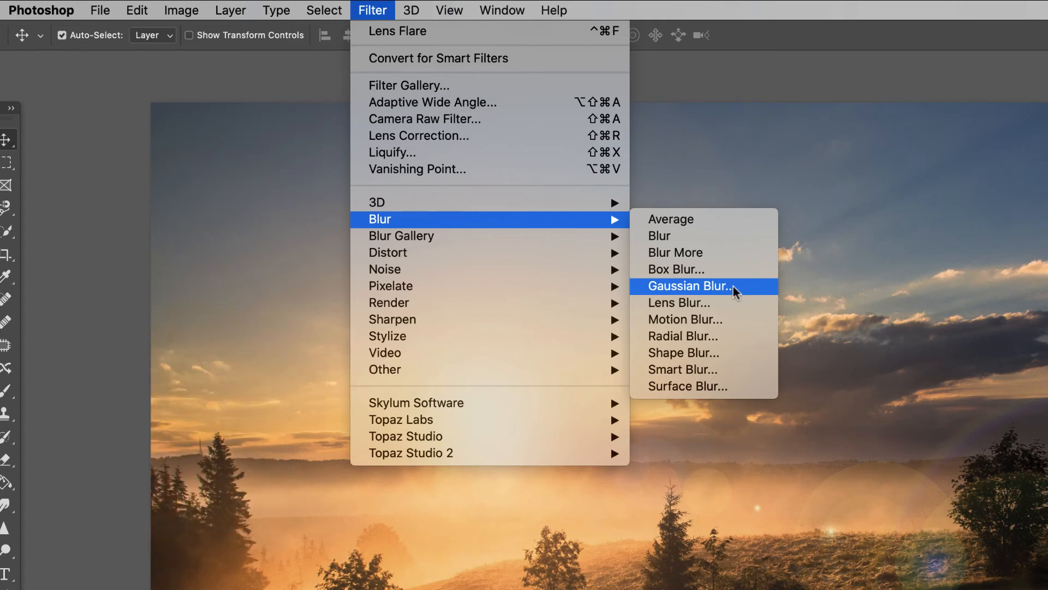
# Apply Gaussian Blur with a 3.0-pixel radius to the flare layer
pyautogui.click(691, 285)
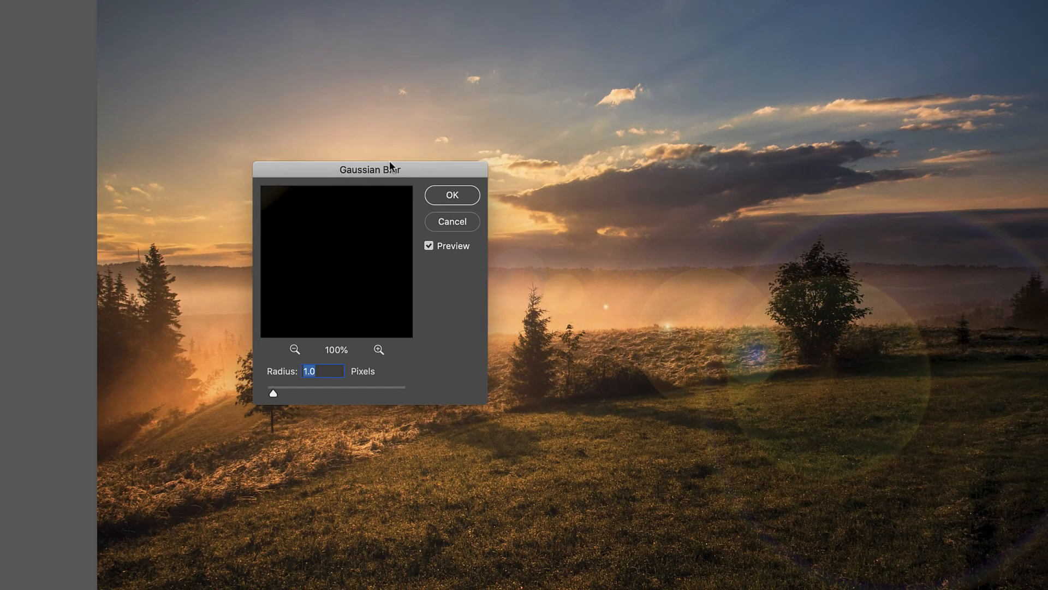
pyautogui.moveTo(370, 169); pyautogui.dragTo(376, 268)
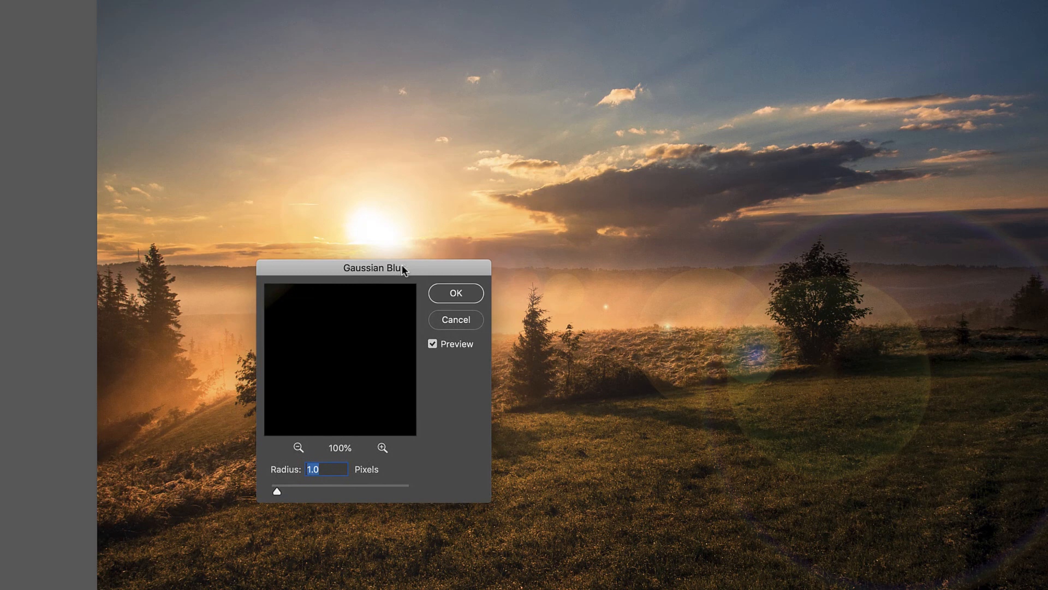
pyautogui.moveTo(374, 267); pyautogui.dragTo(365, 298)
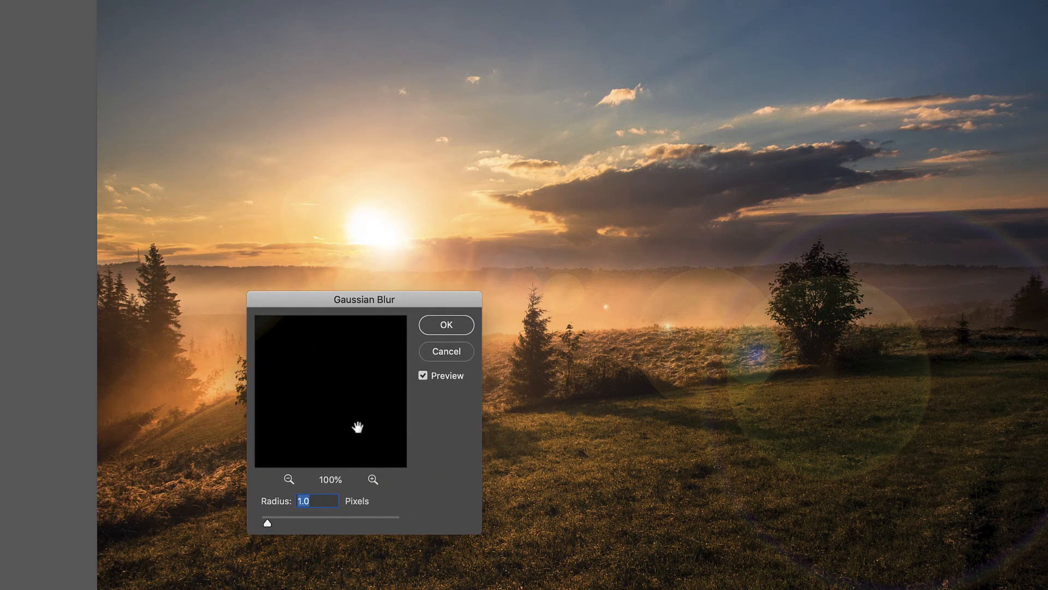
pyautogui.moveTo(328, 378)
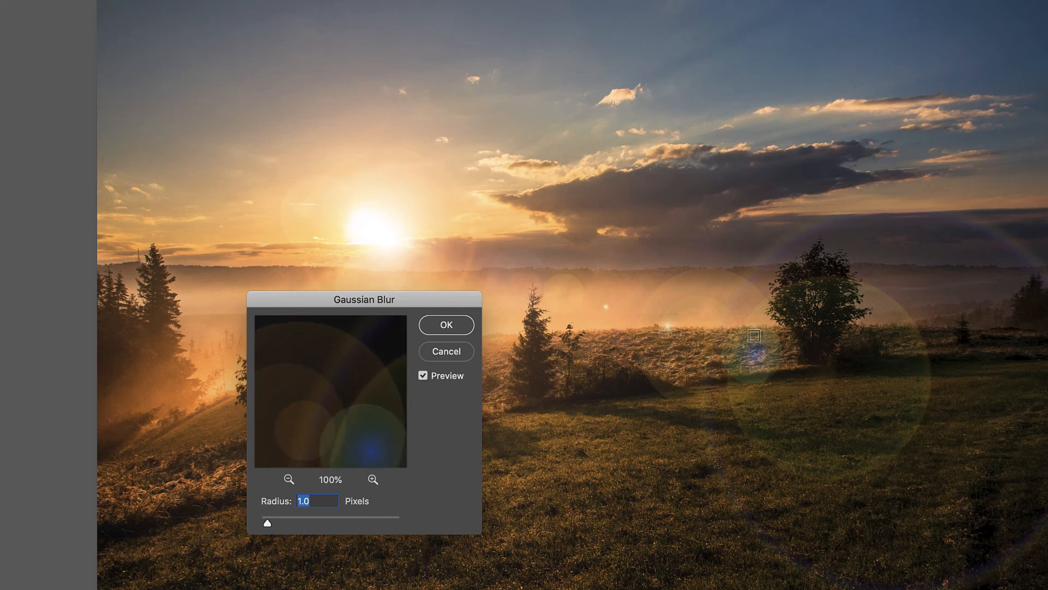
pyautogui.moveTo(266, 523); pyautogui.dragTo(269, 525)
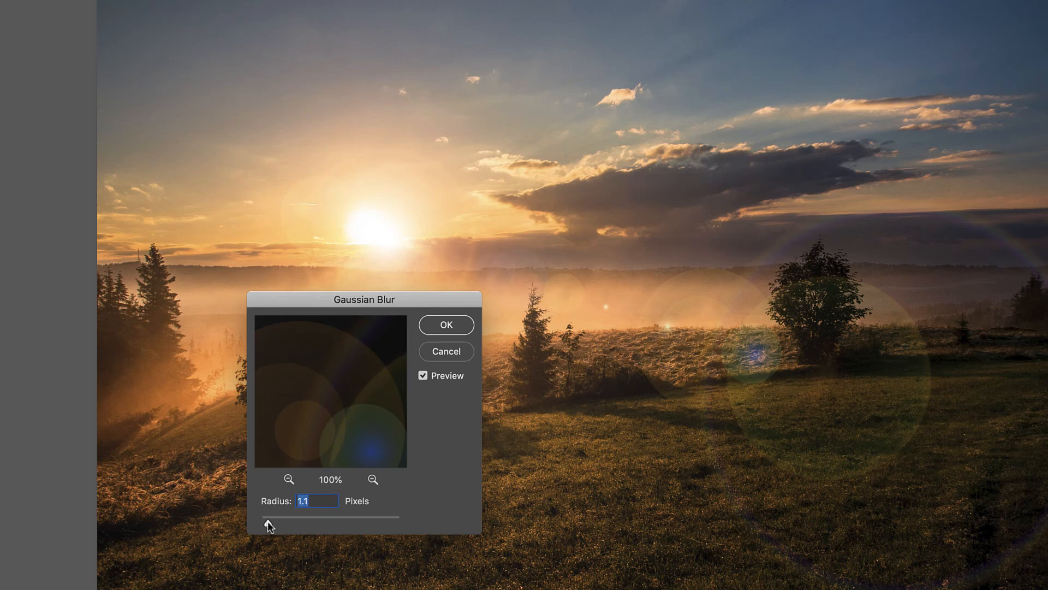
pyautogui.moveTo(268, 523); pyautogui.dragTo(280, 523)
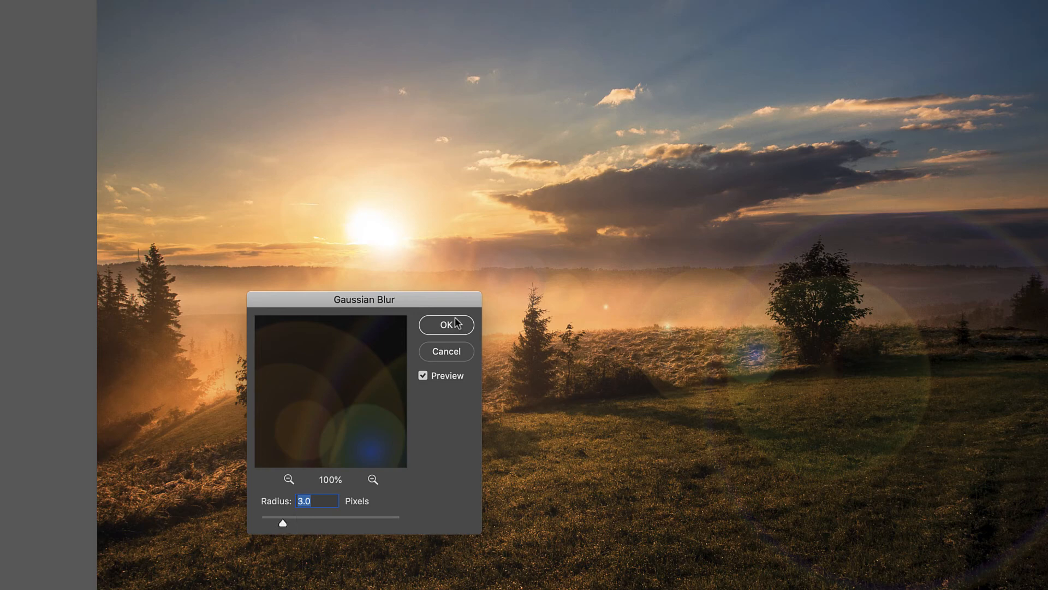
pyautogui.click(446, 325)
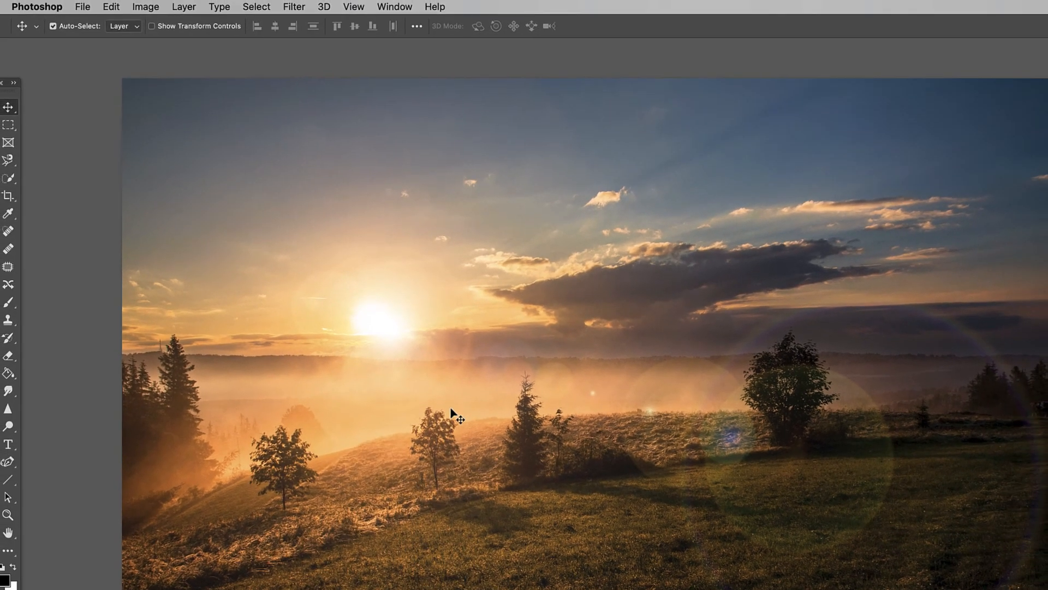
pyautogui.moveTo(474, 384)
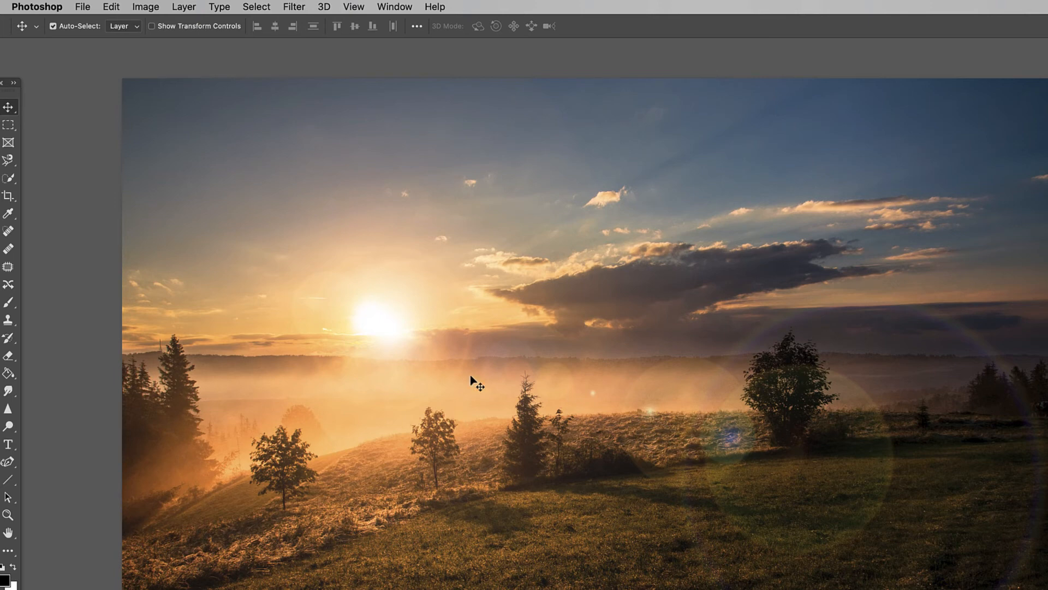
pyautogui.moveTo(333, 35)
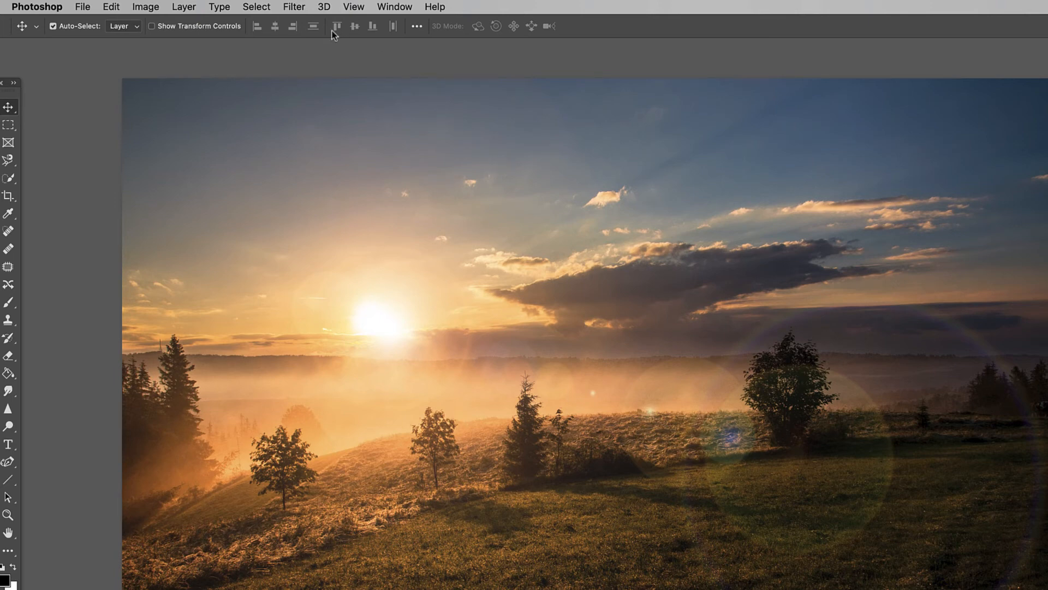
# Open the Image menu to reach its Adjustments submenu
pyautogui.click(145, 6)
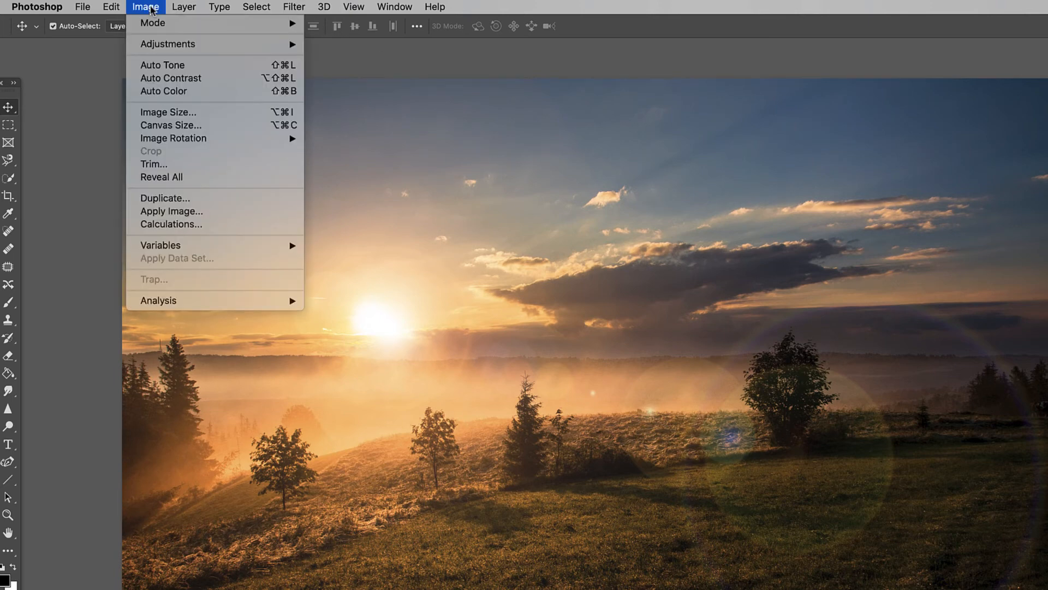
pyautogui.moveTo(167, 44)
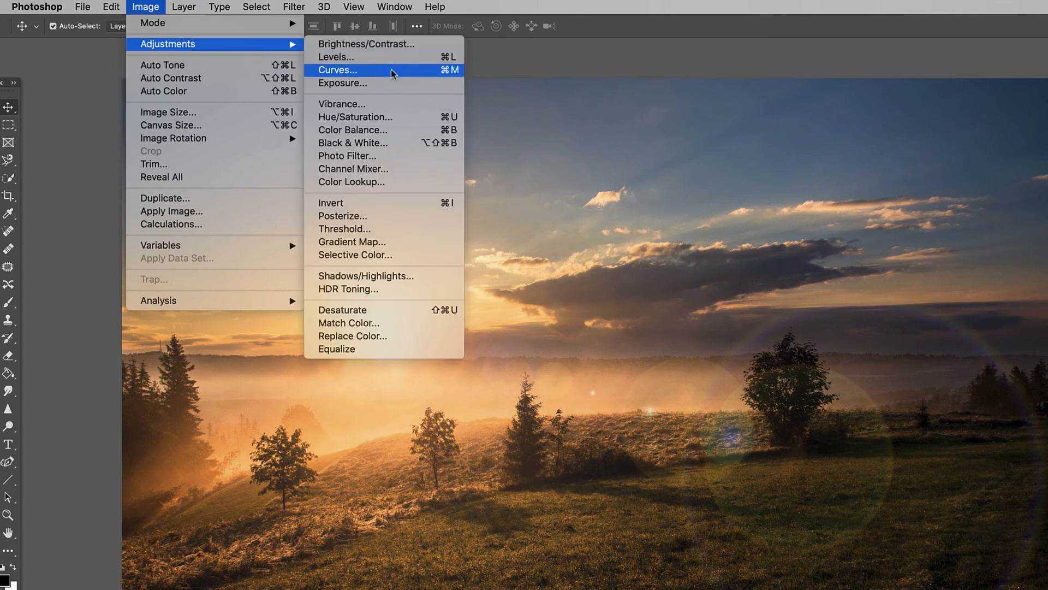
# Open Hue/Saturation and try flare hue values between +16 and -34
pyautogui.click(354, 117)
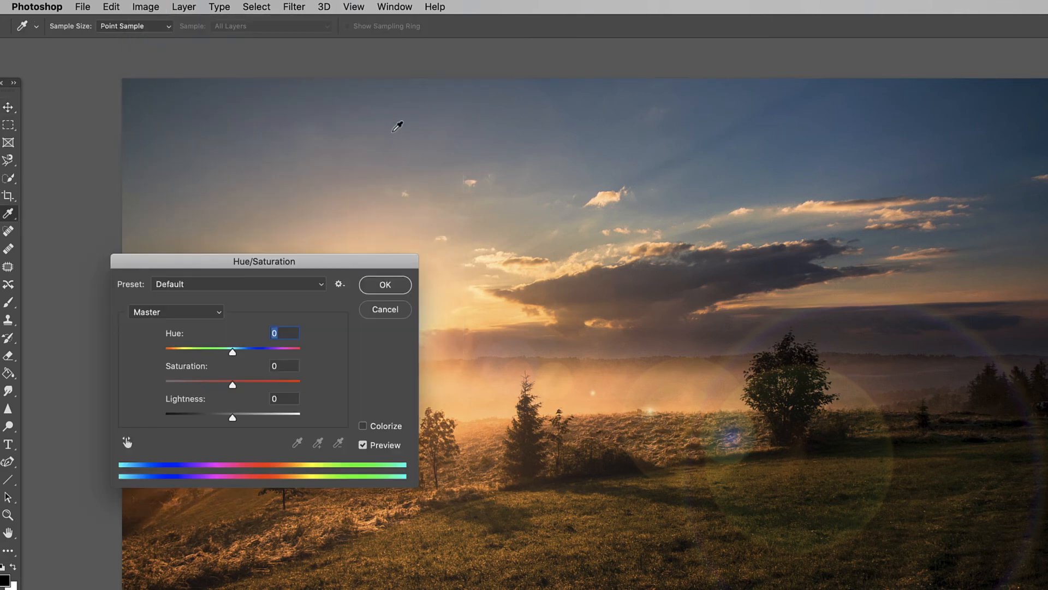
pyautogui.moveTo(233, 352); pyautogui.dragTo(231, 352)
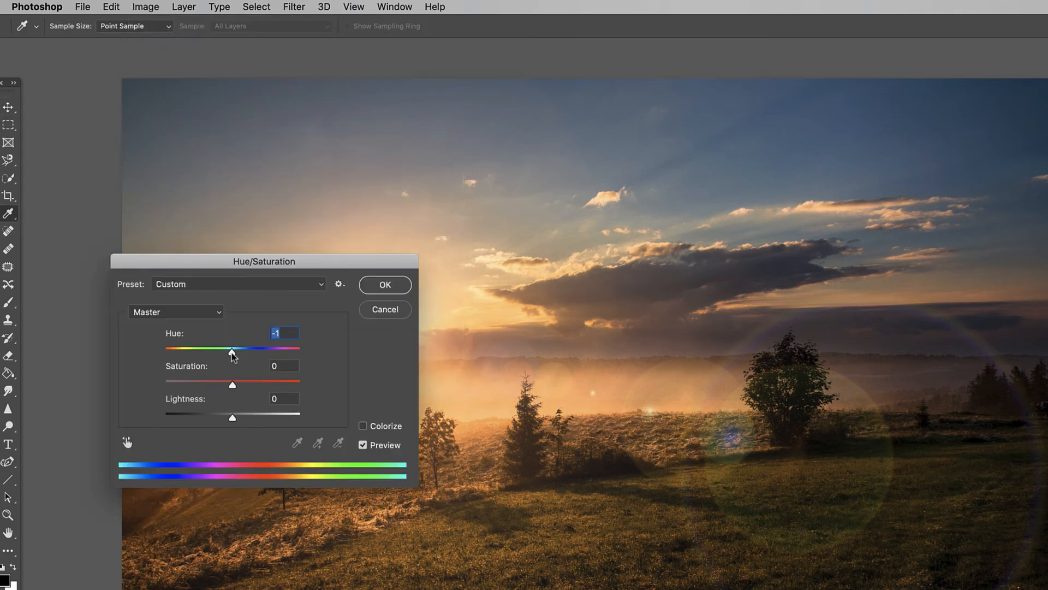
pyautogui.moveTo(230, 349); pyautogui.dragTo(236, 353)
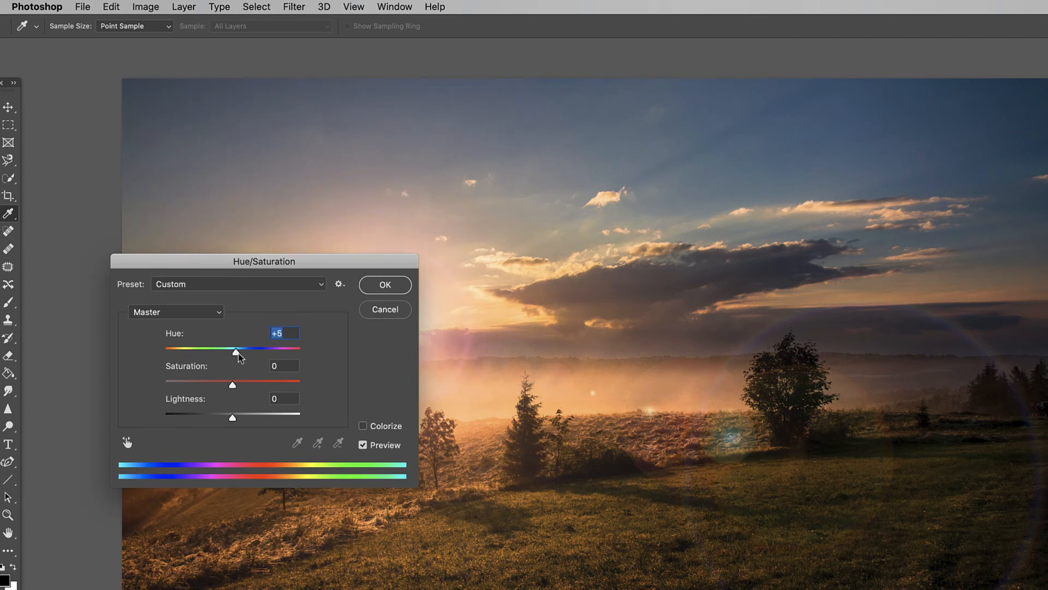
pyautogui.moveTo(235, 352); pyautogui.dragTo(238, 352)
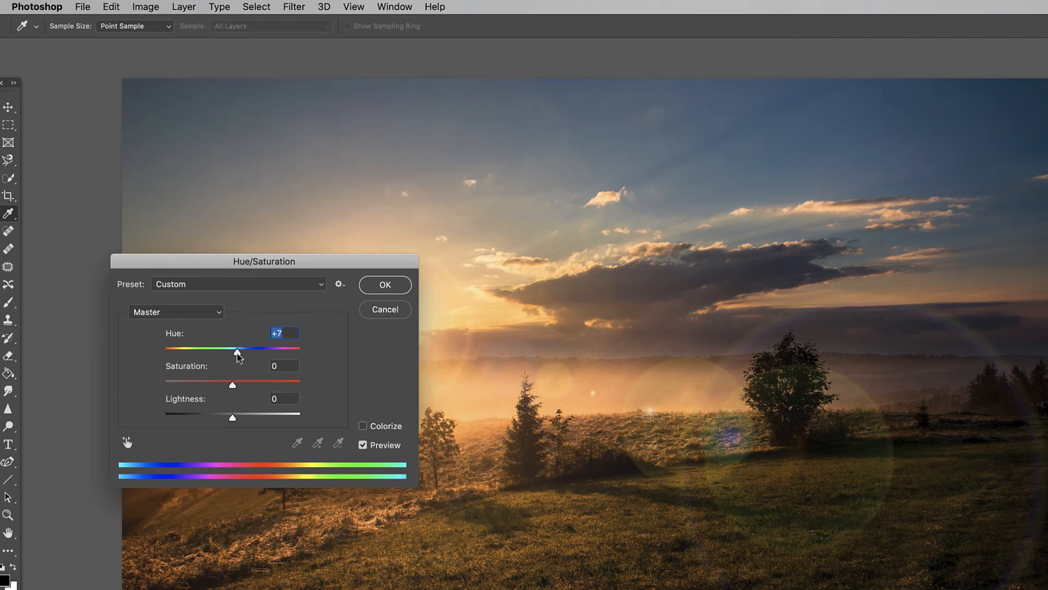
pyautogui.moveTo(235, 353); pyautogui.dragTo(242, 352)
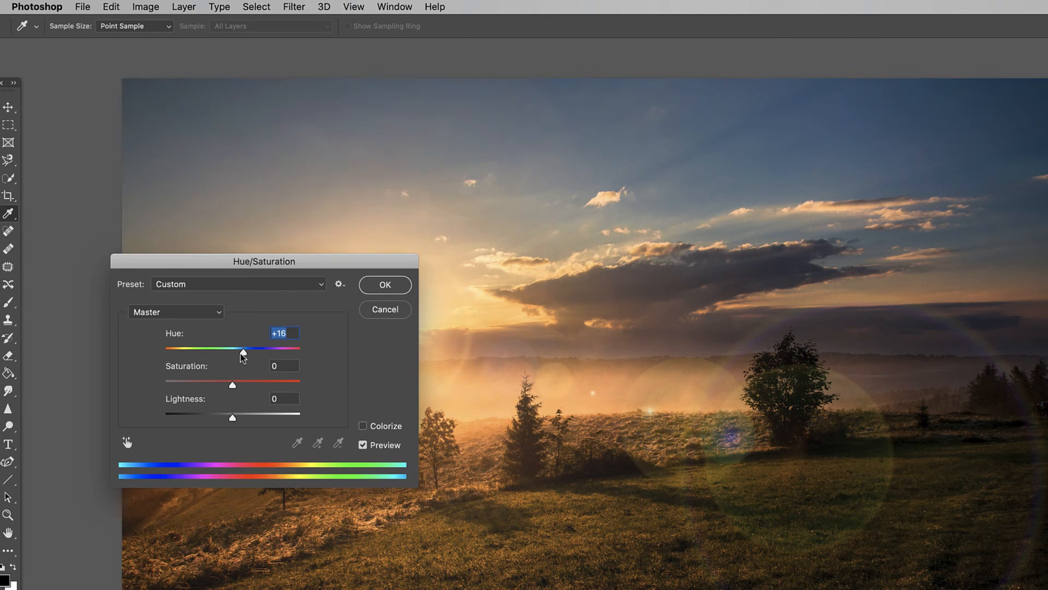
pyautogui.moveTo(241, 352); pyautogui.dragTo(209, 352)
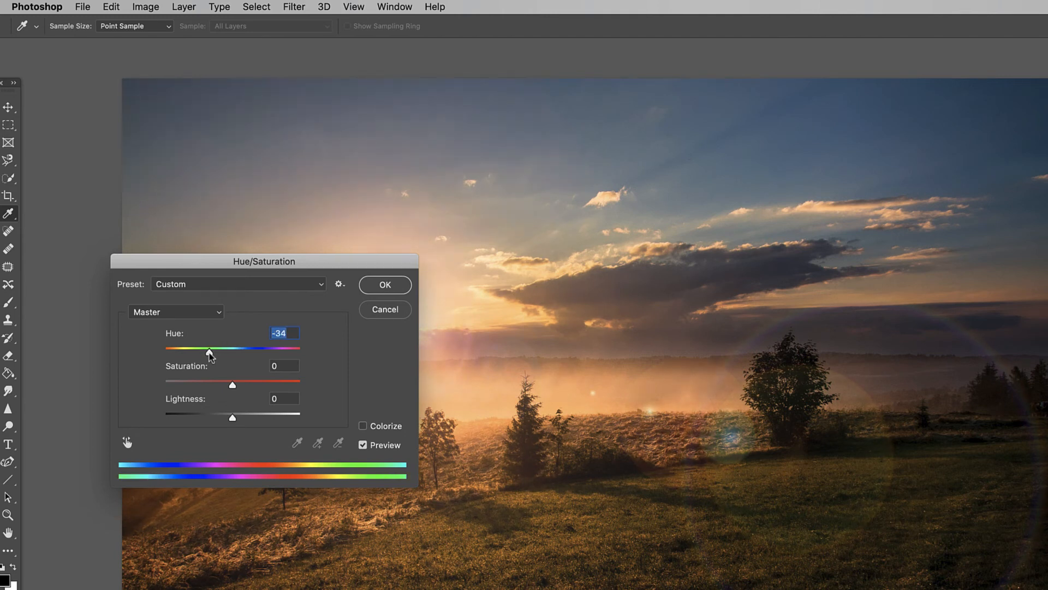
pyautogui.moveTo(208, 352); pyautogui.dragTo(226, 352)
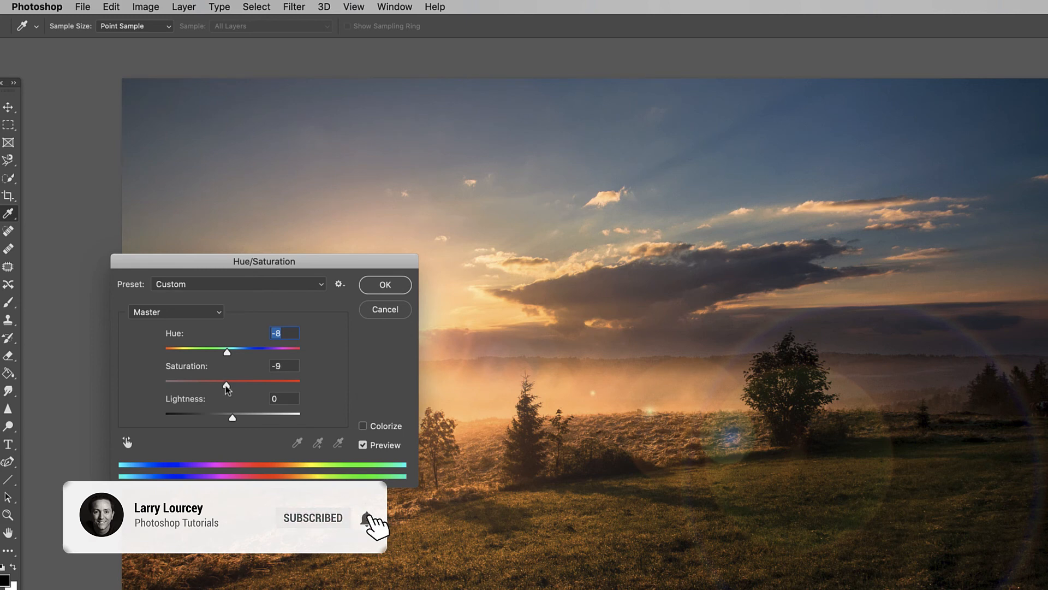
# Test flare saturation from fully desaturated up to +70, then return it to zero
pyautogui.moveTo(226, 382); pyautogui.dragTo(164, 382)
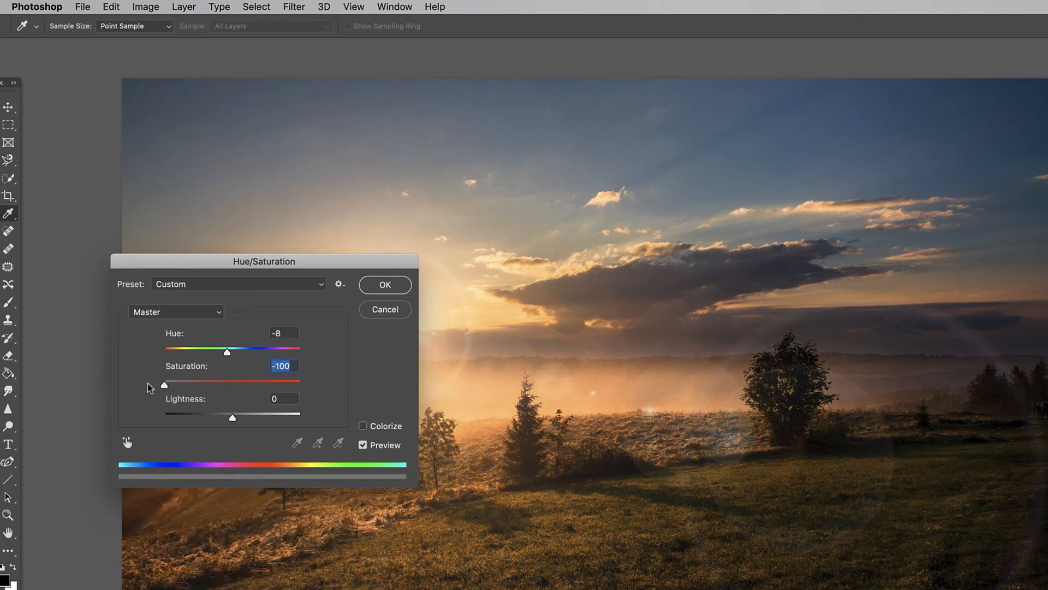
pyautogui.moveTo(164, 382); pyautogui.dragTo(280, 382)
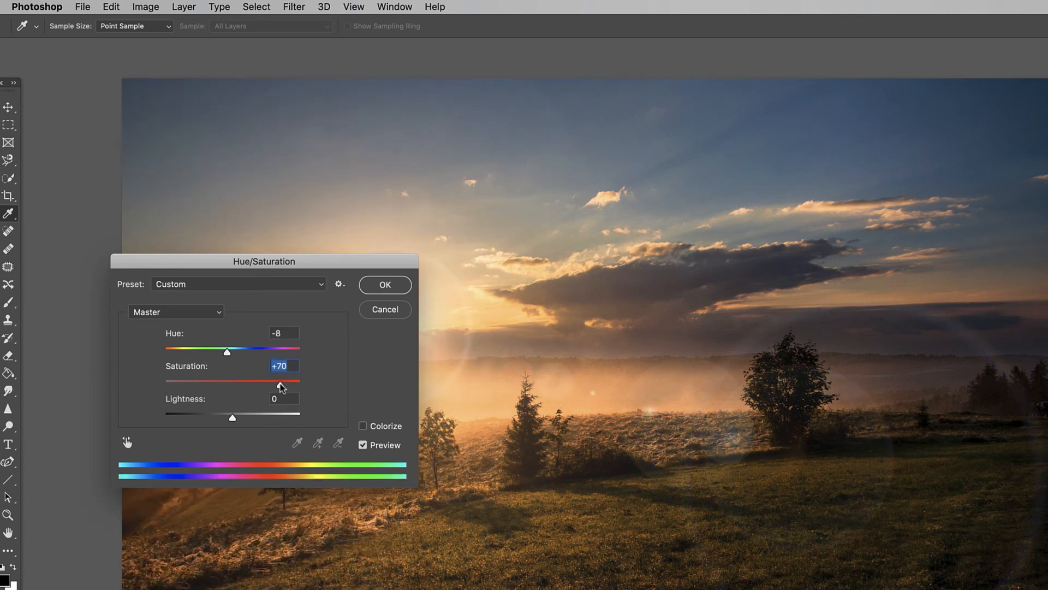
pyautogui.moveTo(281, 379); pyautogui.dragTo(273, 379)
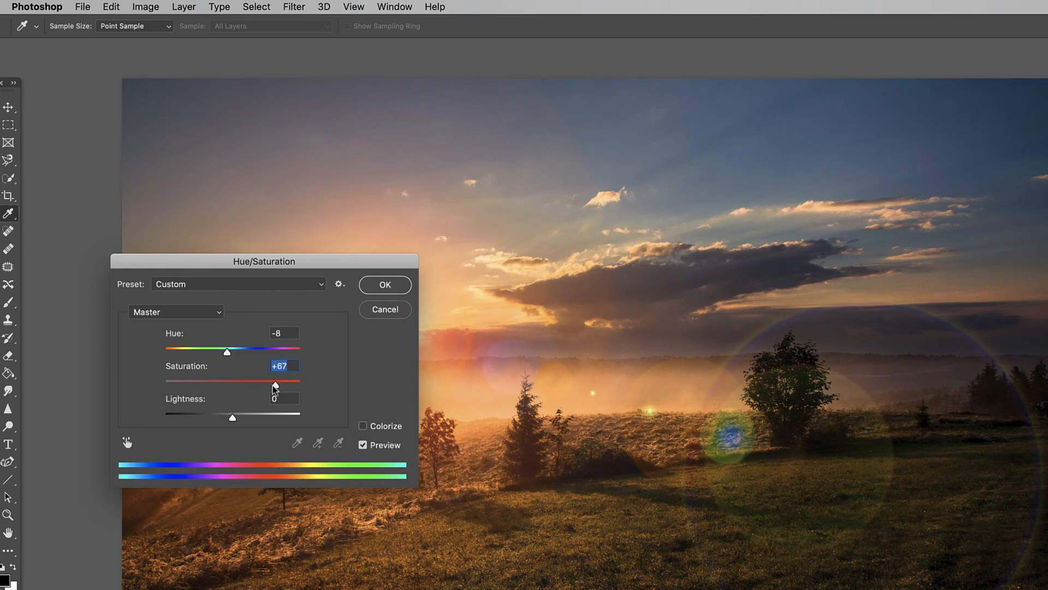
pyautogui.moveTo(273, 380); pyautogui.dragTo(232, 380)
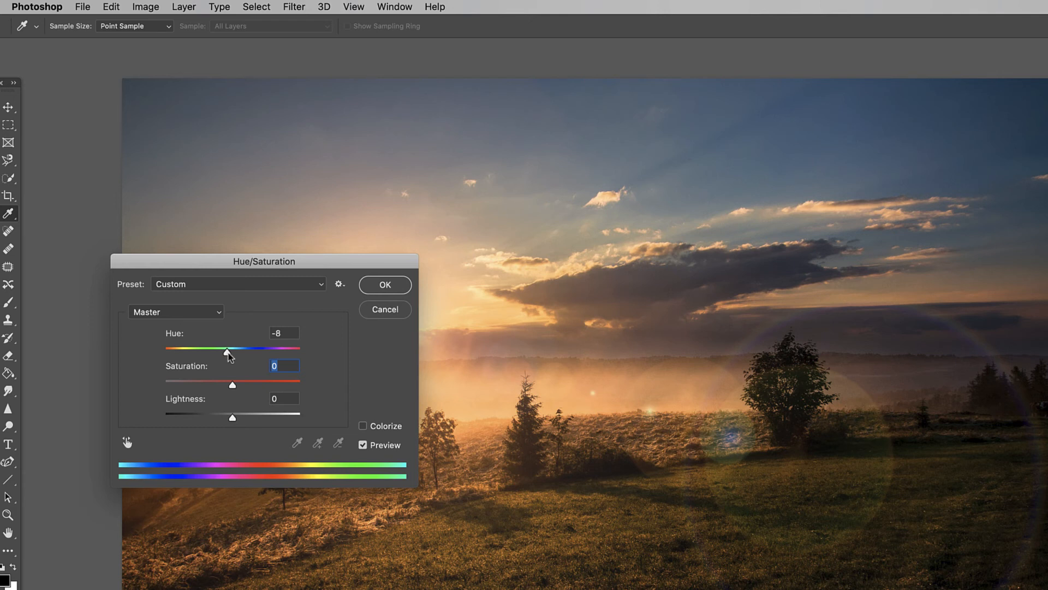
# Settle the flare's hue at -11 and apply the adjustment
pyautogui.moveTo(226, 352); pyautogui.dragTo(232, 352)
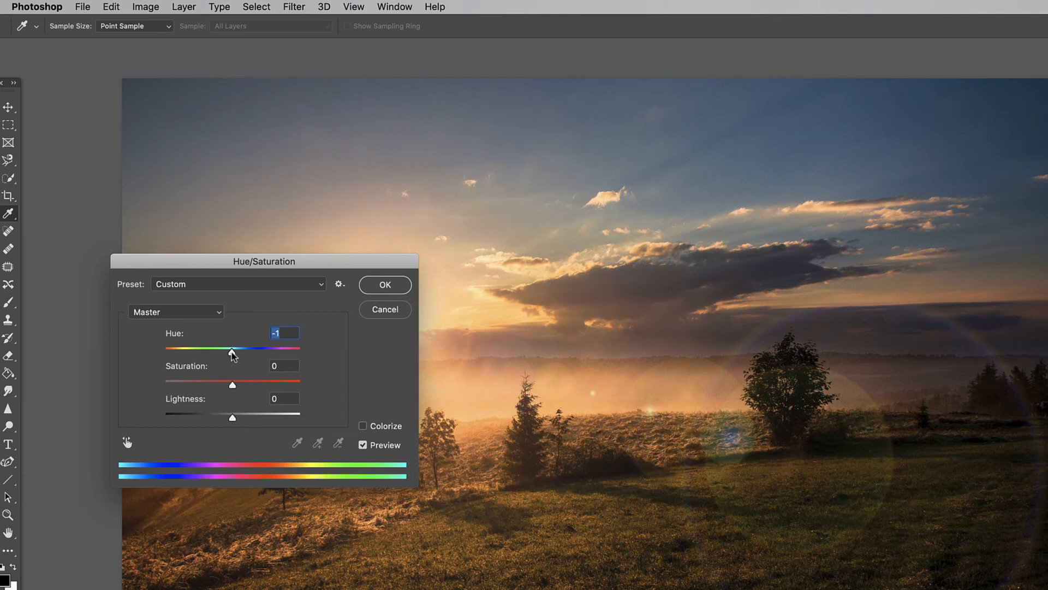
pyautogui.moveTo(231, 352); pyautogui.dragTo(227, 352)
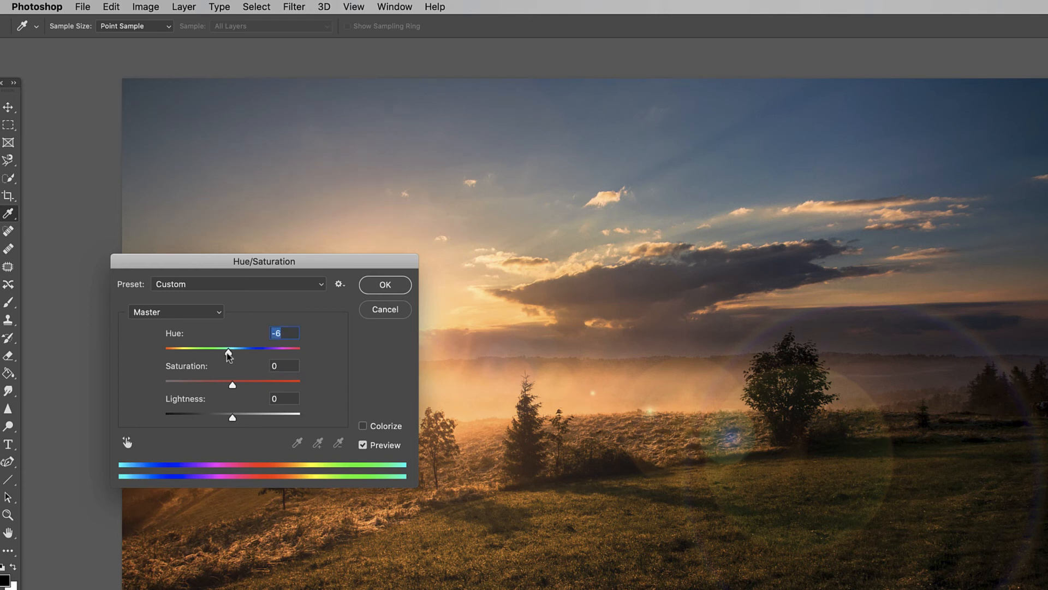
pyautogui.moveTo(227, 352); pyautogui.dragTo(224, 352)
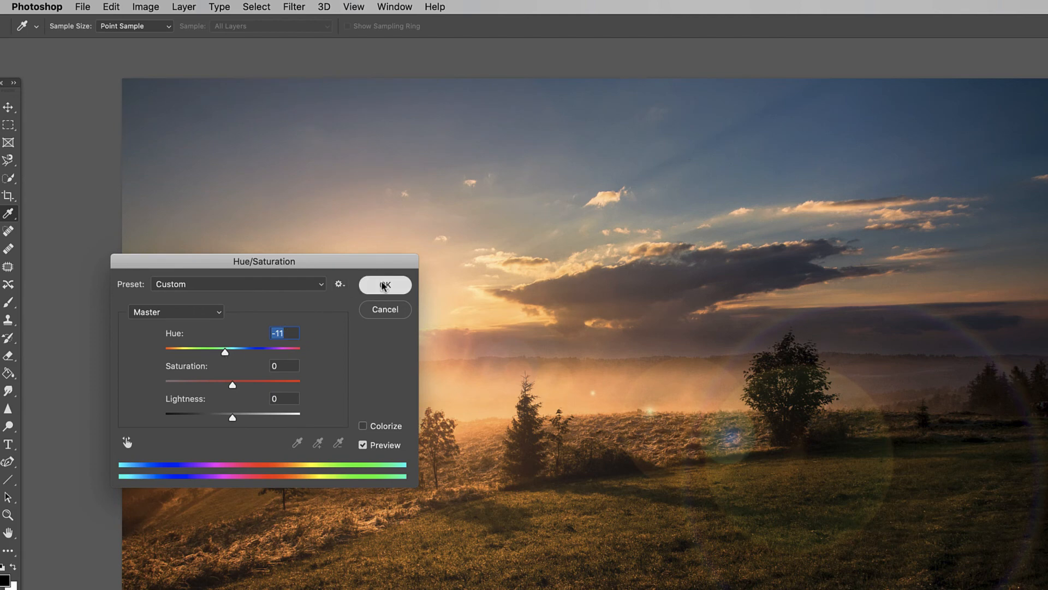
pyautogui.click(385, 284)
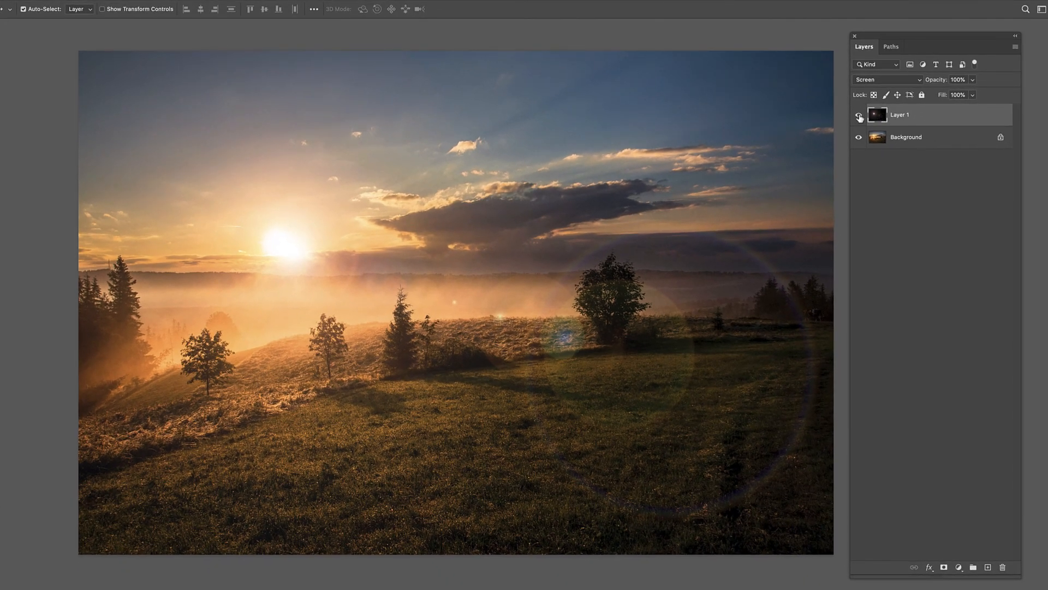
pyautogui.click(859, 118)
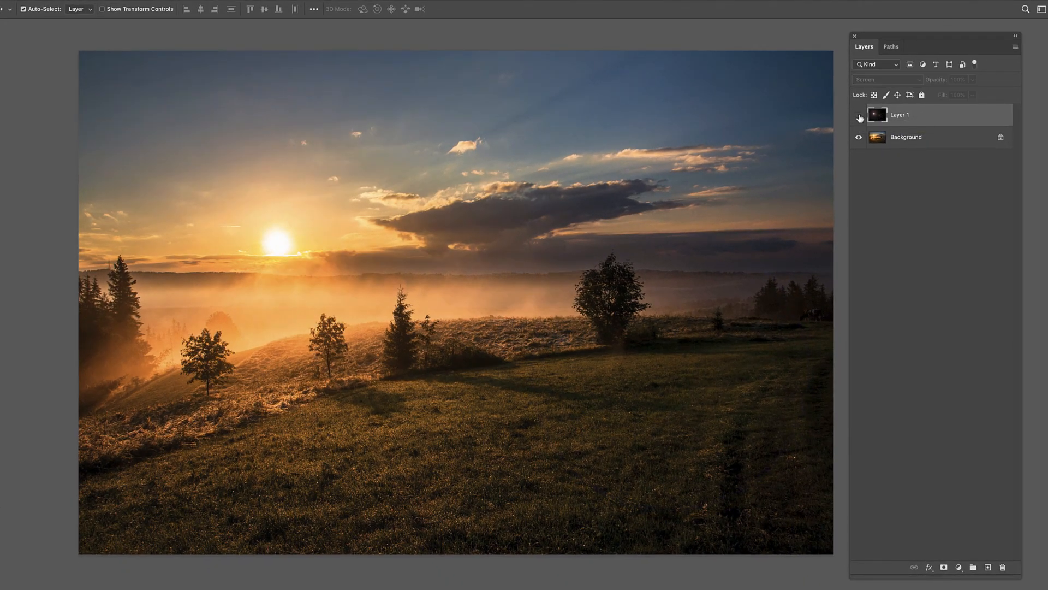
pyautogui.click(859, 118)
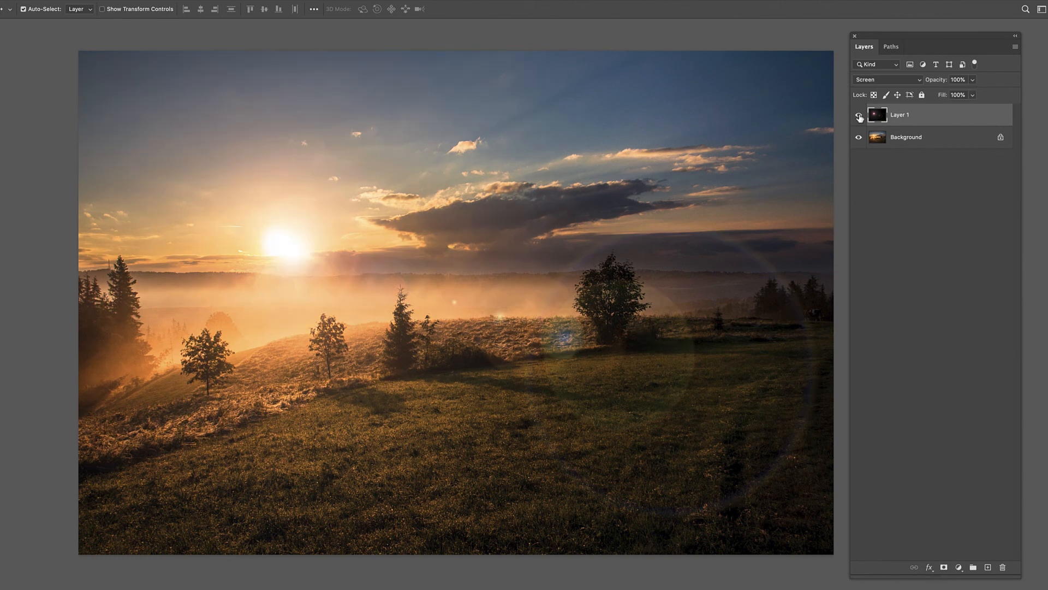
pyautogui.click(859, 118)
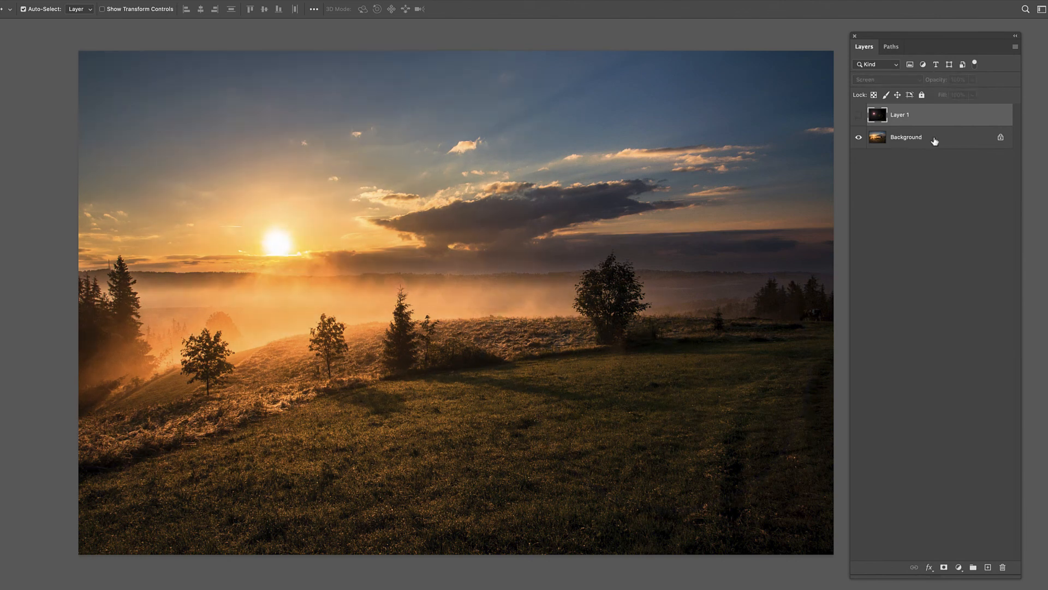
pyautogui.click(859, 114)
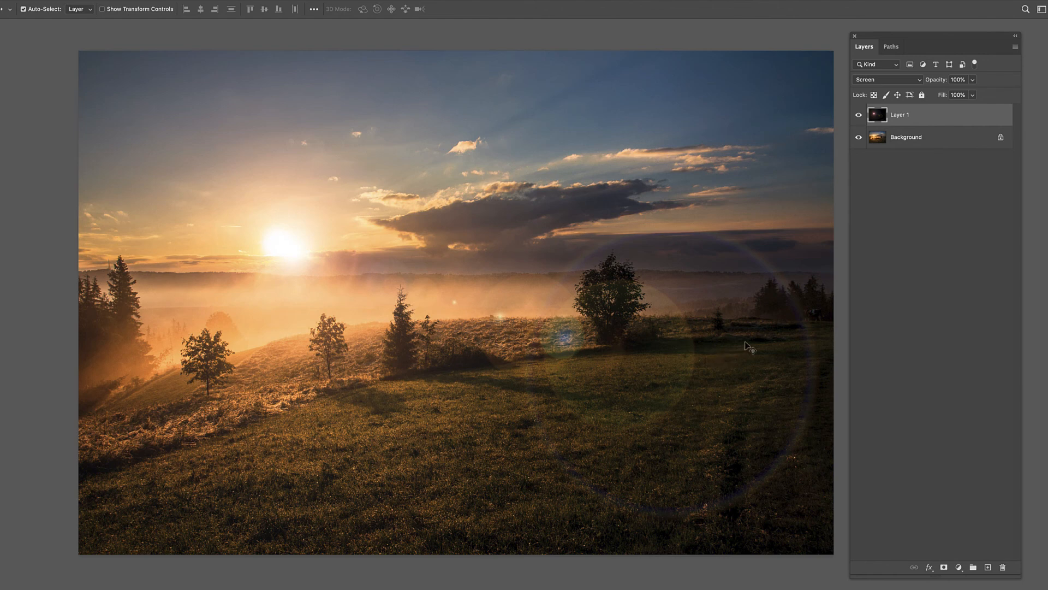
pyautogui.click(859, 115)
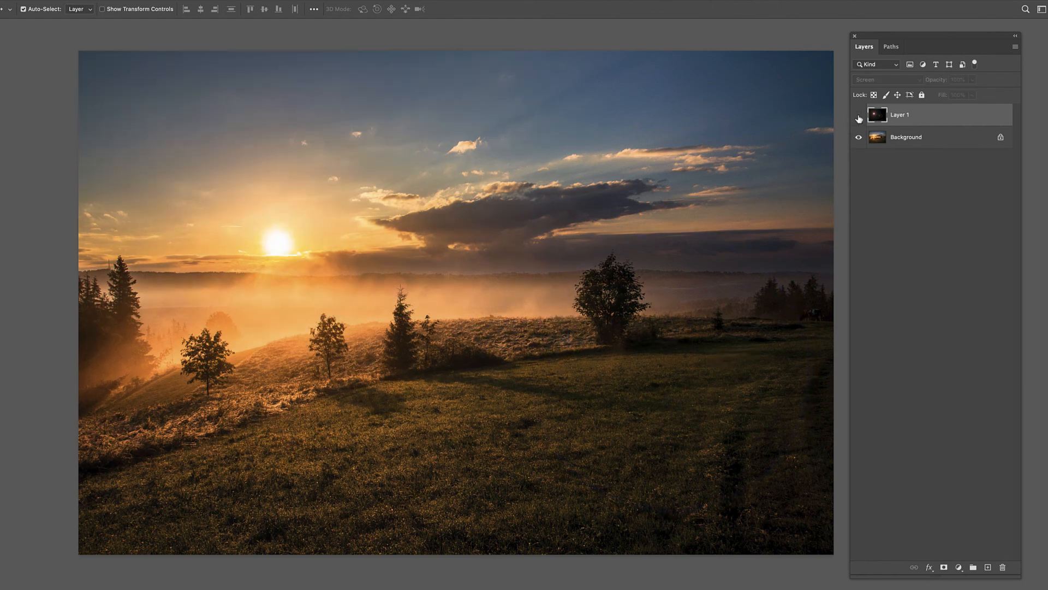
pyautogui.click(858, 118)
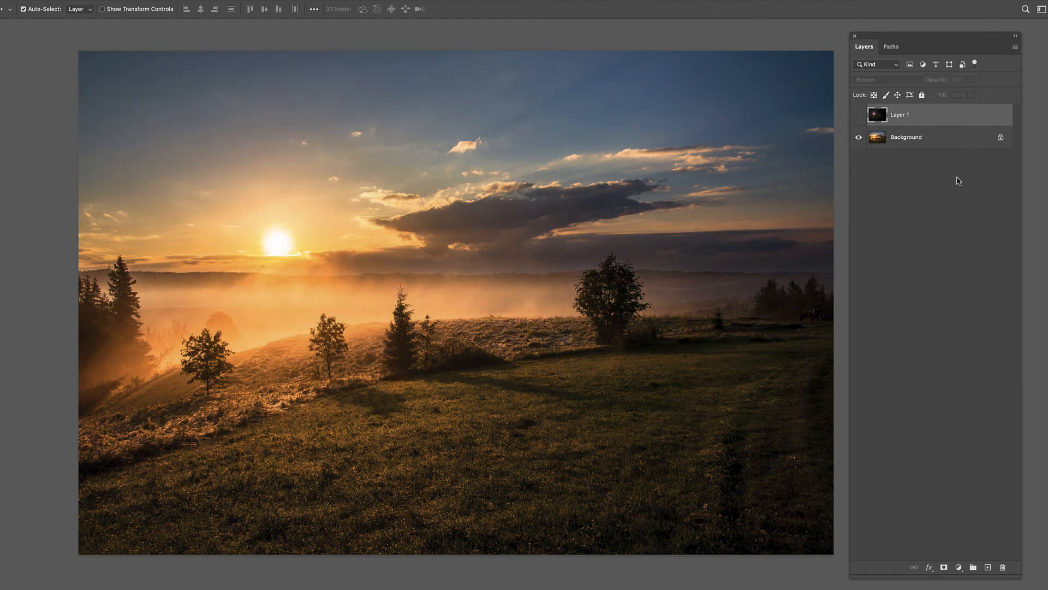
pyautogui.click(859, 114)
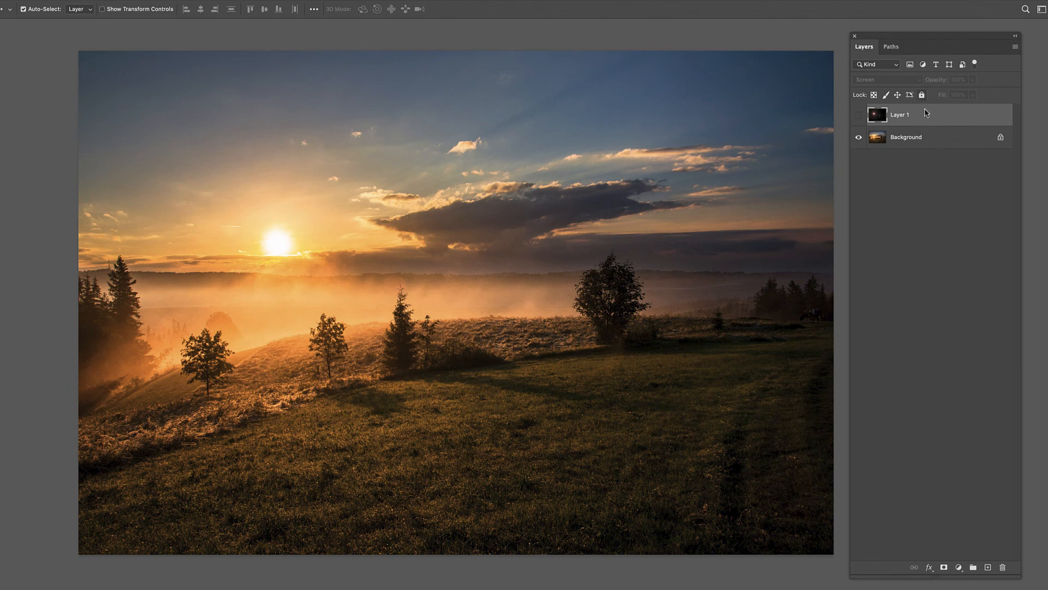
pyautogui.click(859, 115)
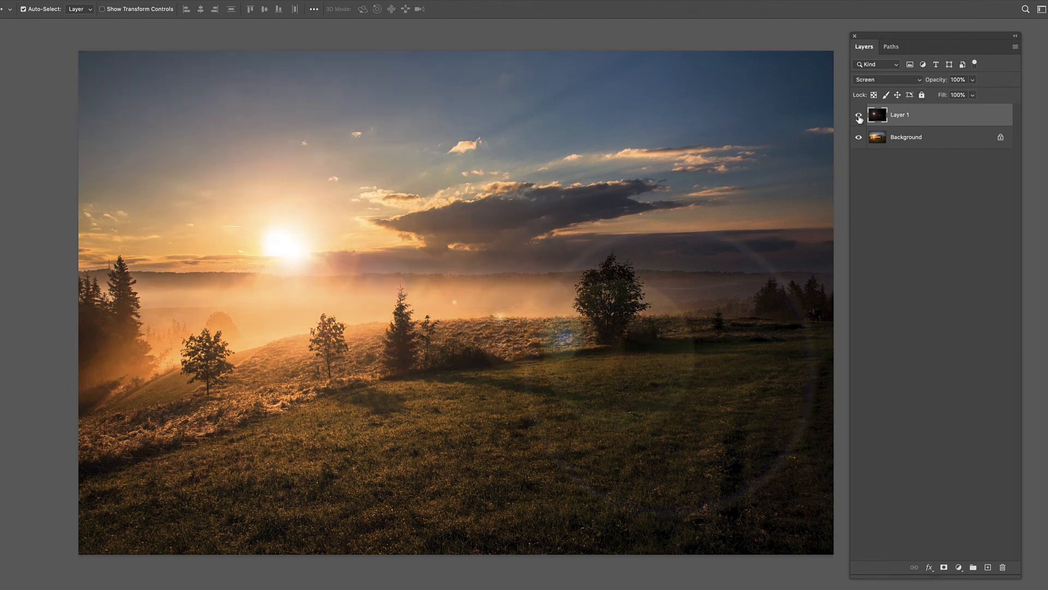